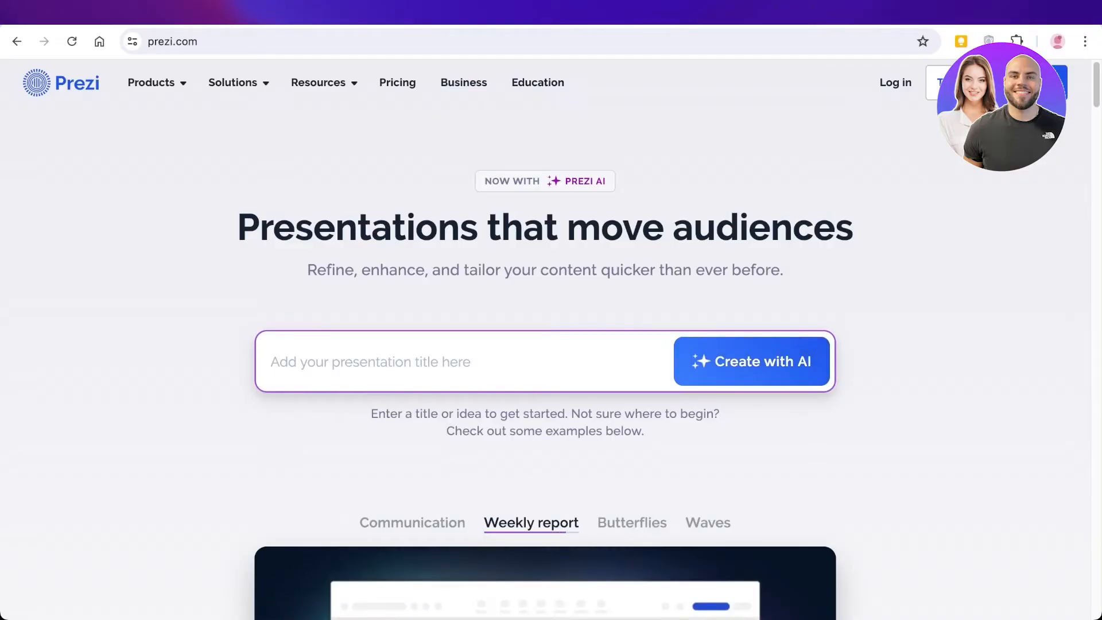
# Step: Preview the Butterflies and Waves example presentations and browse the homepage
pyautogui.click(630, 523)
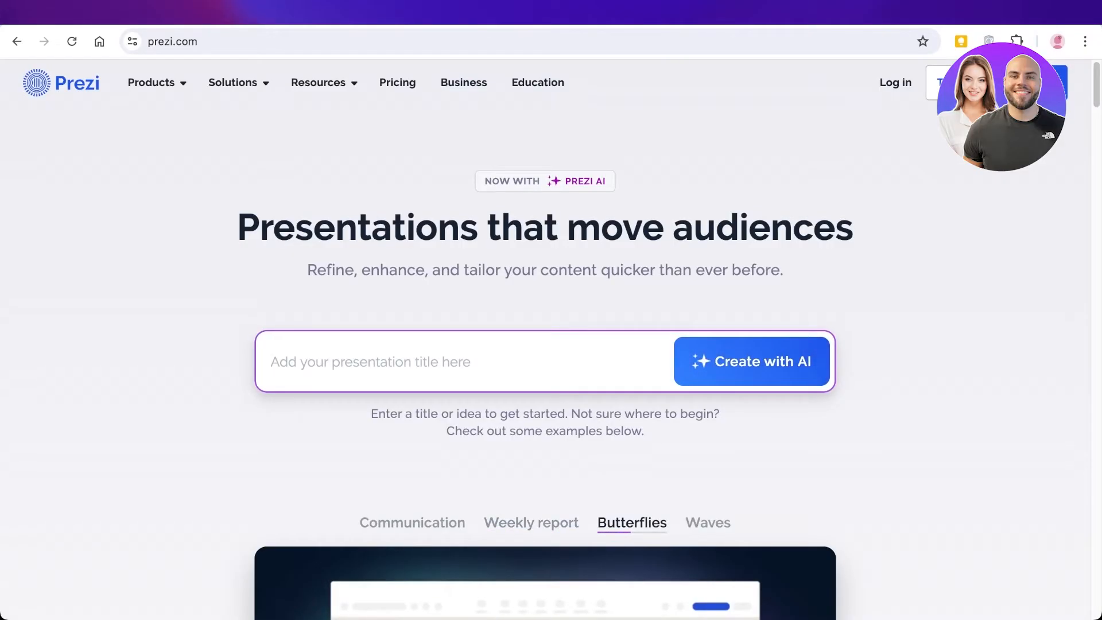
pyautogui.scroll(-3)
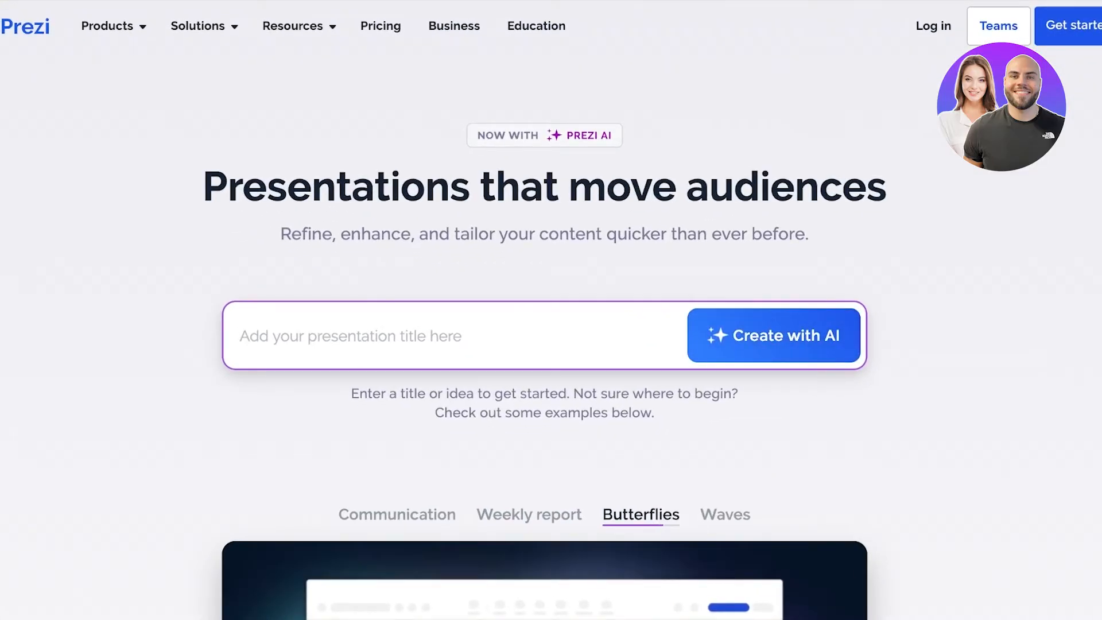
pyautogui.click(725, 514)
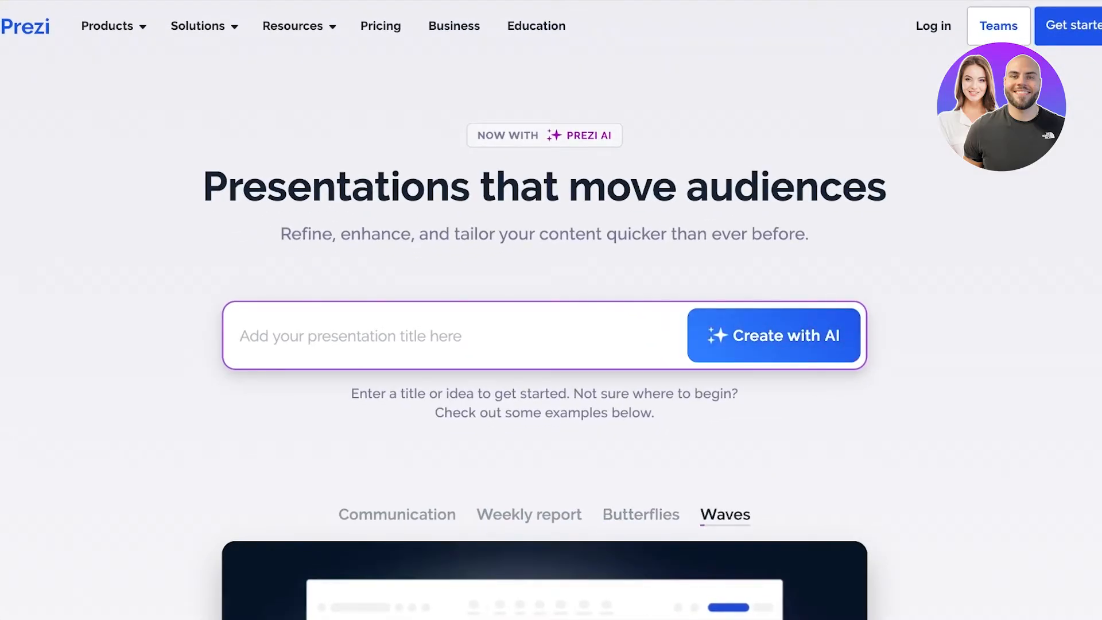
pyautogui.scroll(-3)
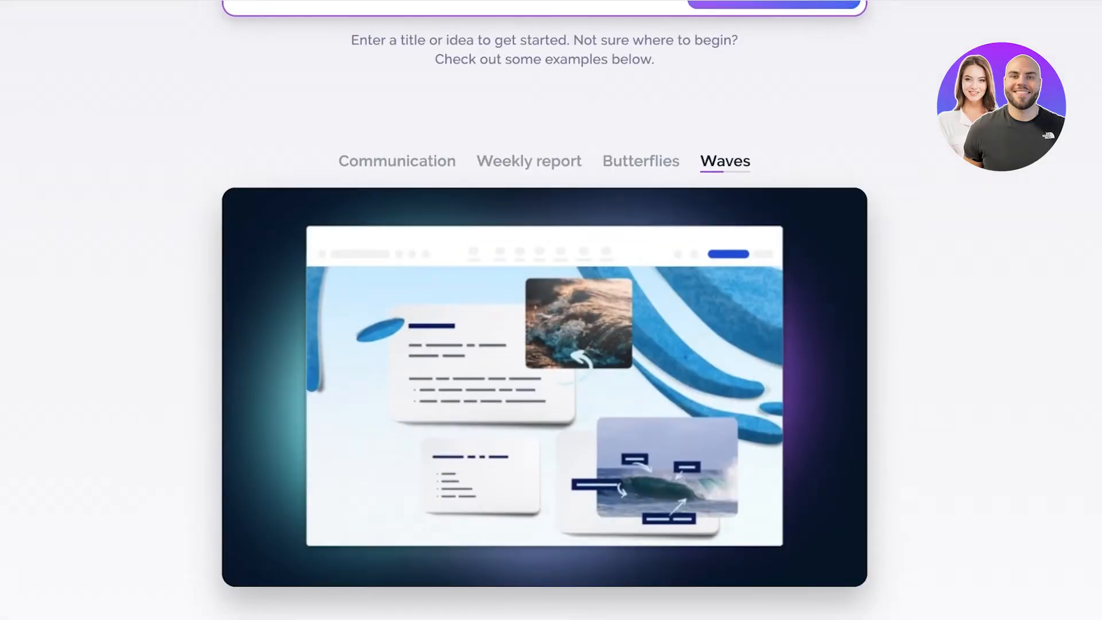
pyautogui.scroll(-3)
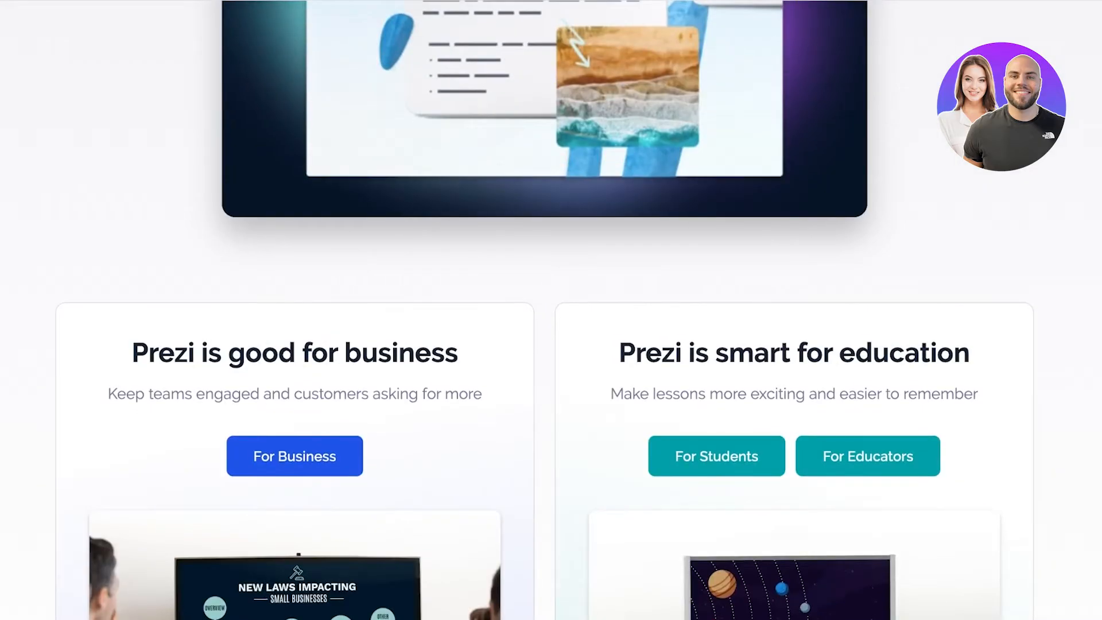
pyautogui.scroll(-3)
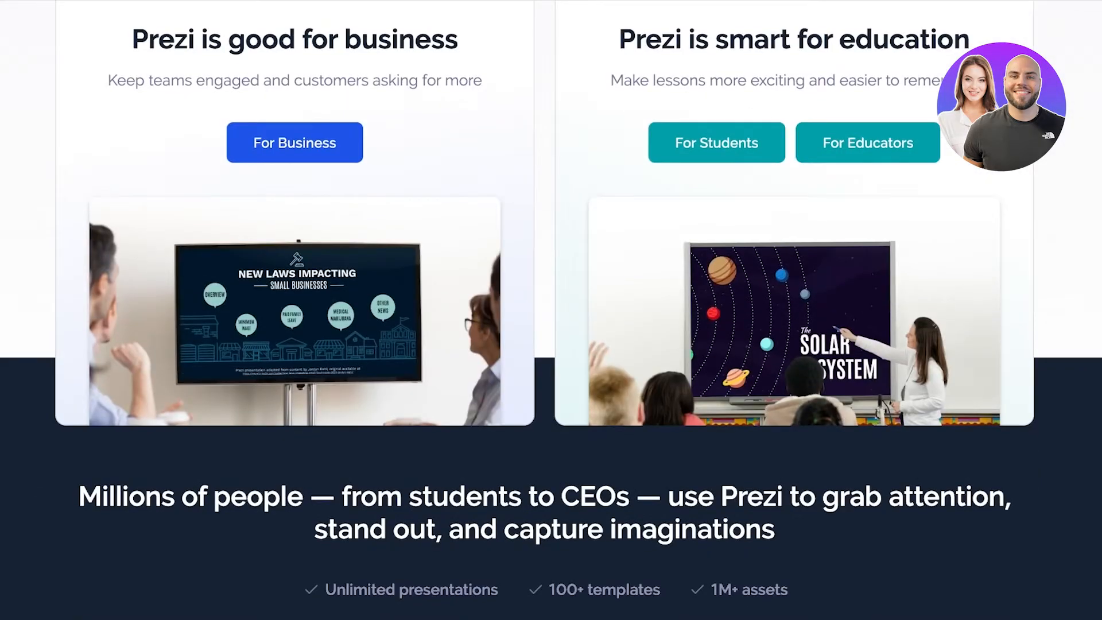
pyautogui.scroll(-3)
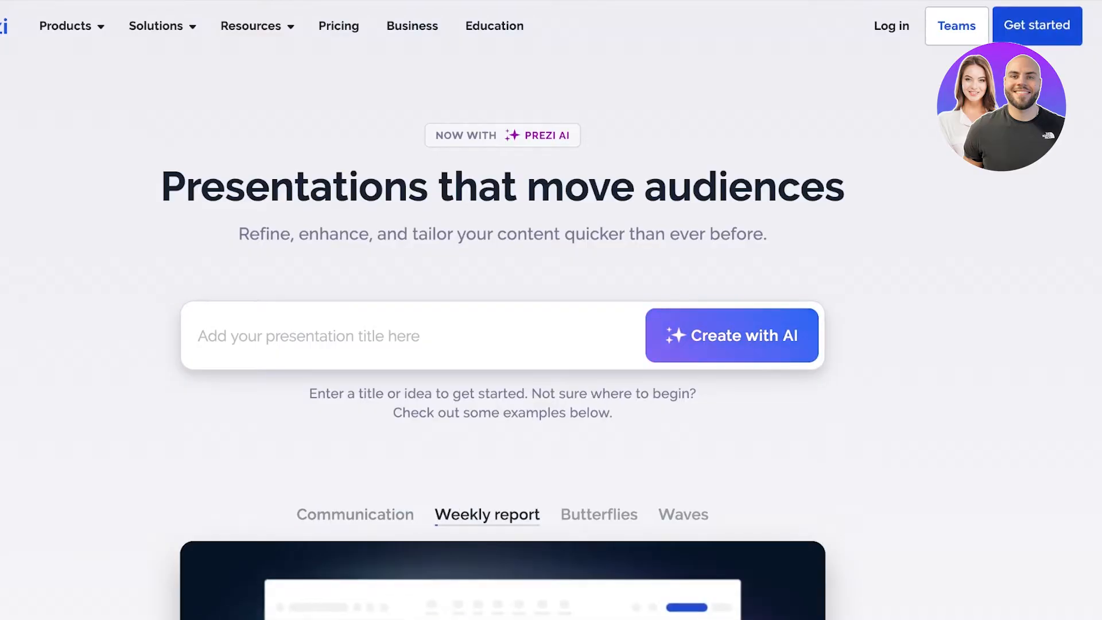
# Step: Sign up with a Google account and acknowledge the verification email notice
pyautogui.click(1035, 25)
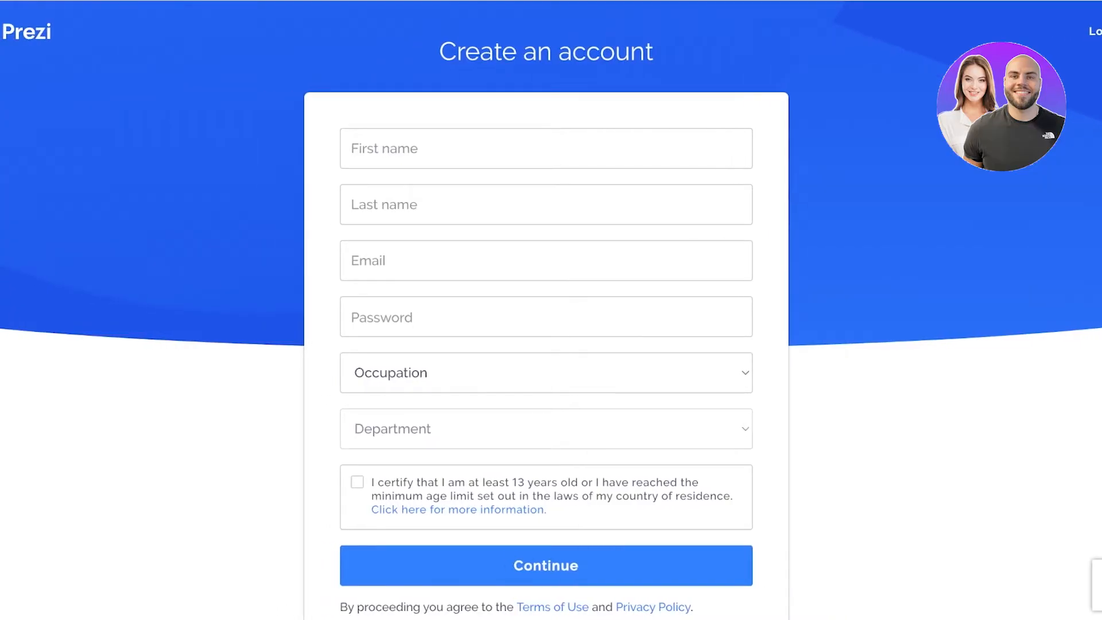
pyautogui.scroll(-3)
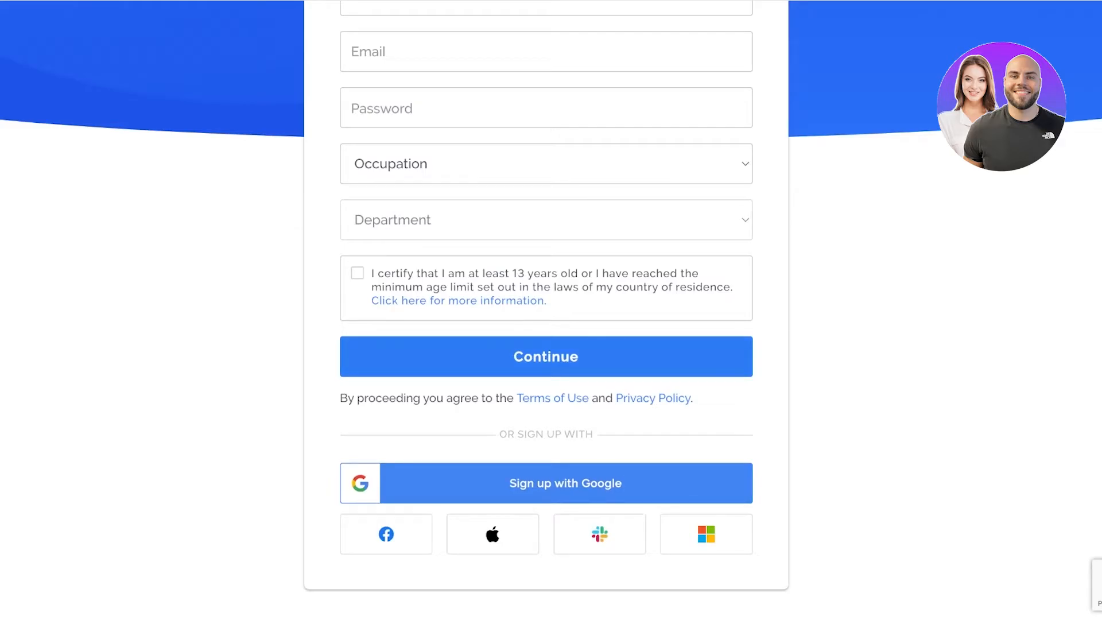
pyautogui.click(544, 483)
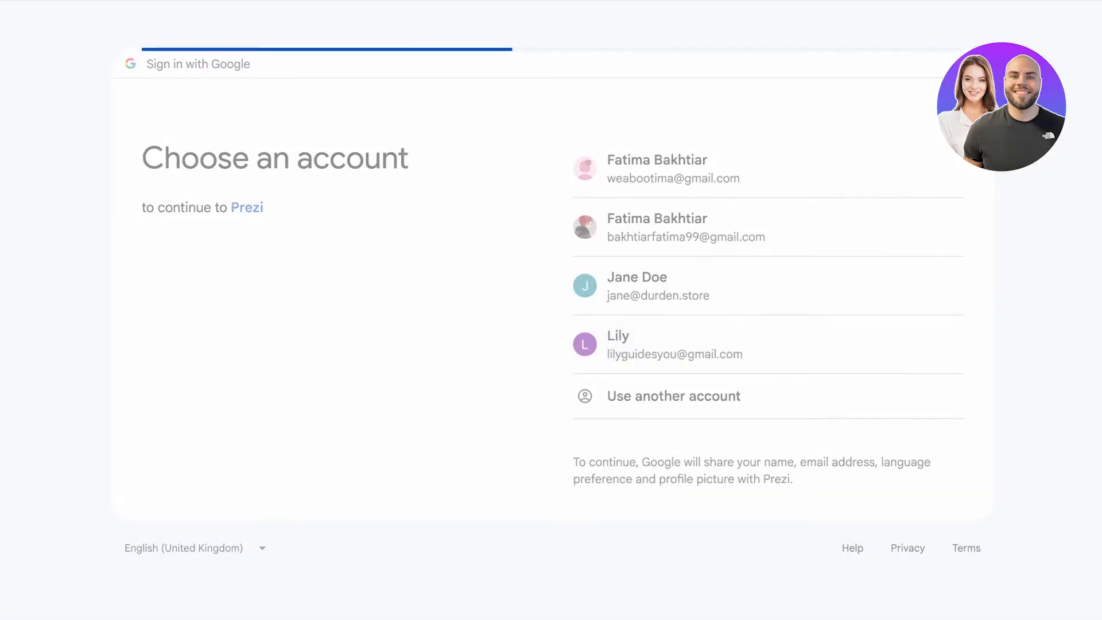
pyautogui.click(675, 345)
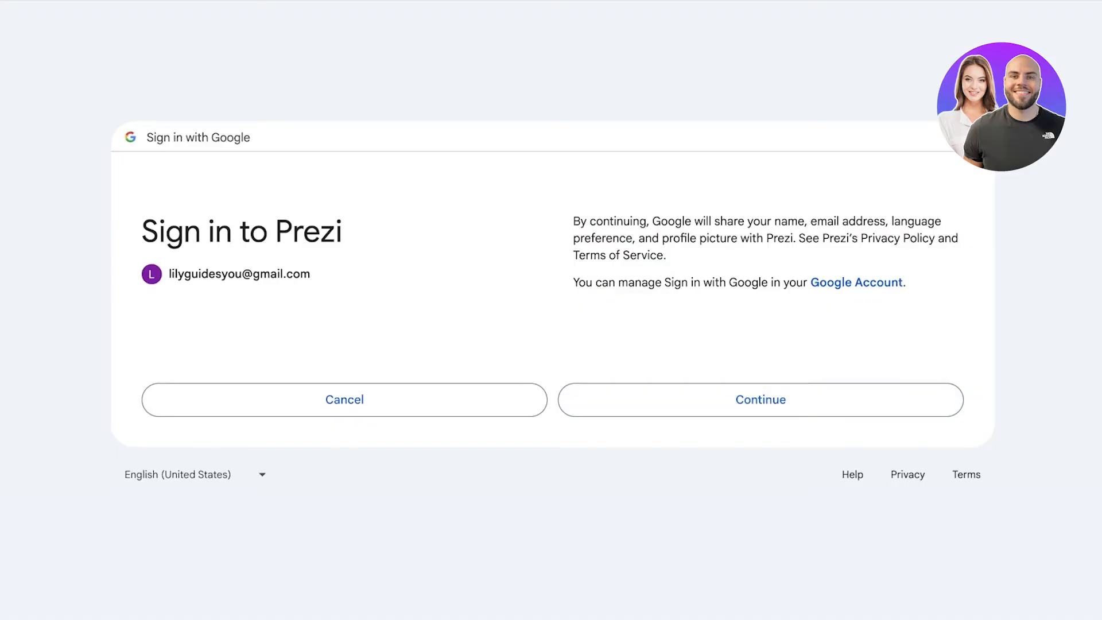
pyautogui.click(760, 399)
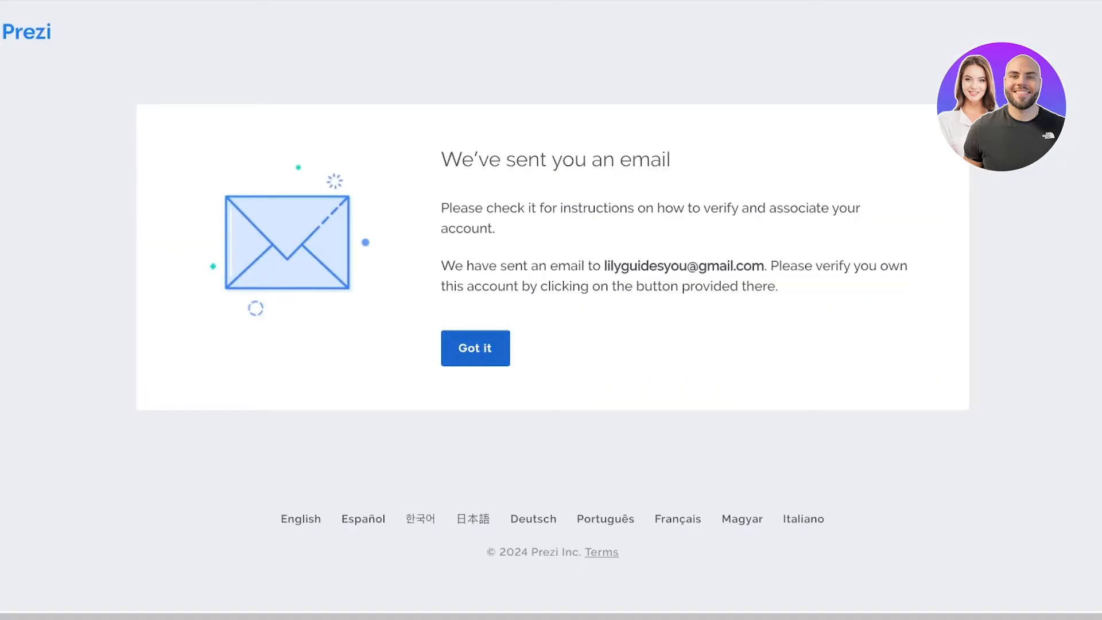
pyautogui.click(475, 347)
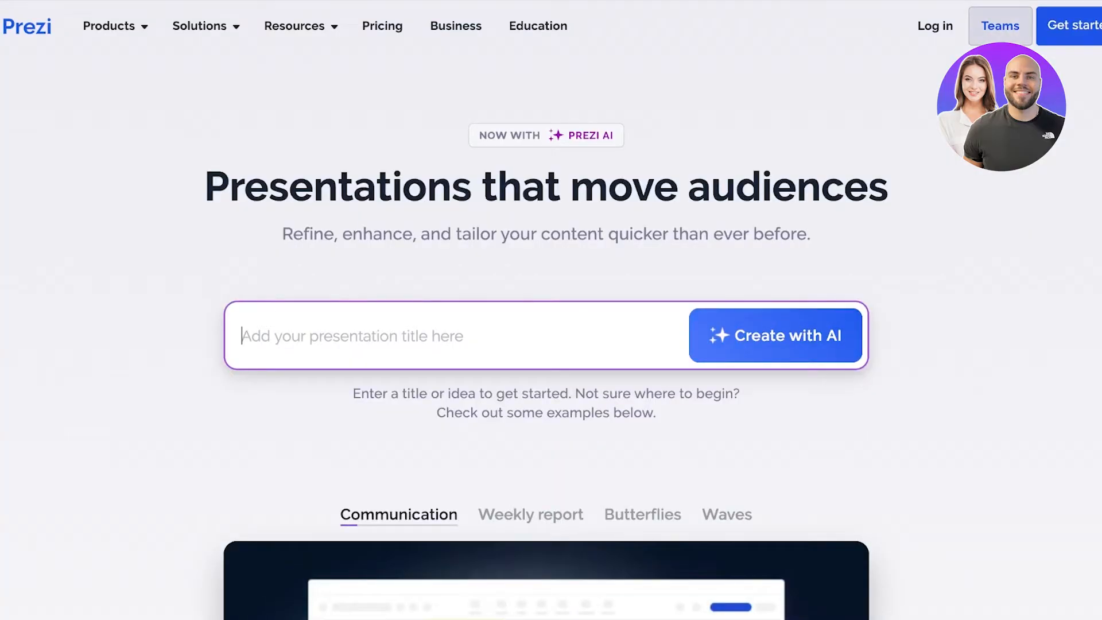
pyautogui.click(934, 27)
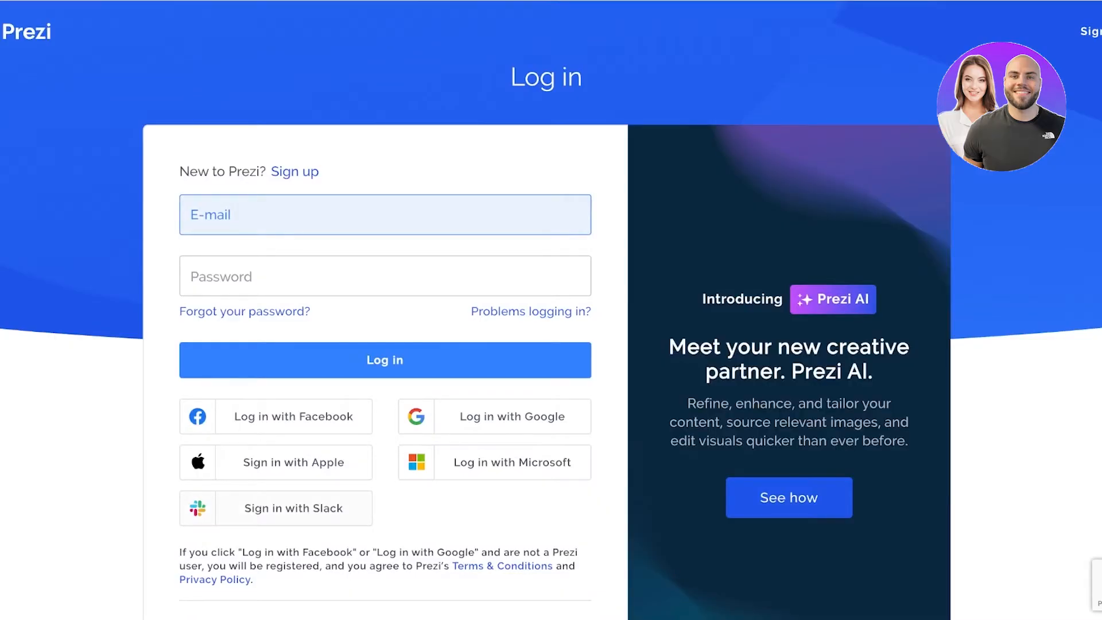
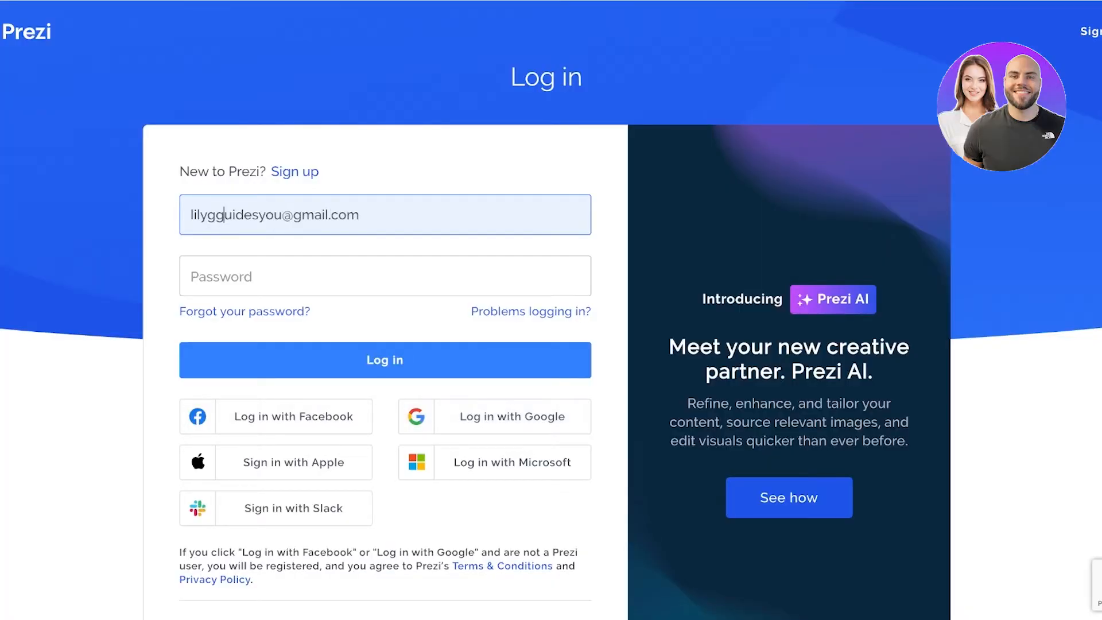
pyautogui.write('•')
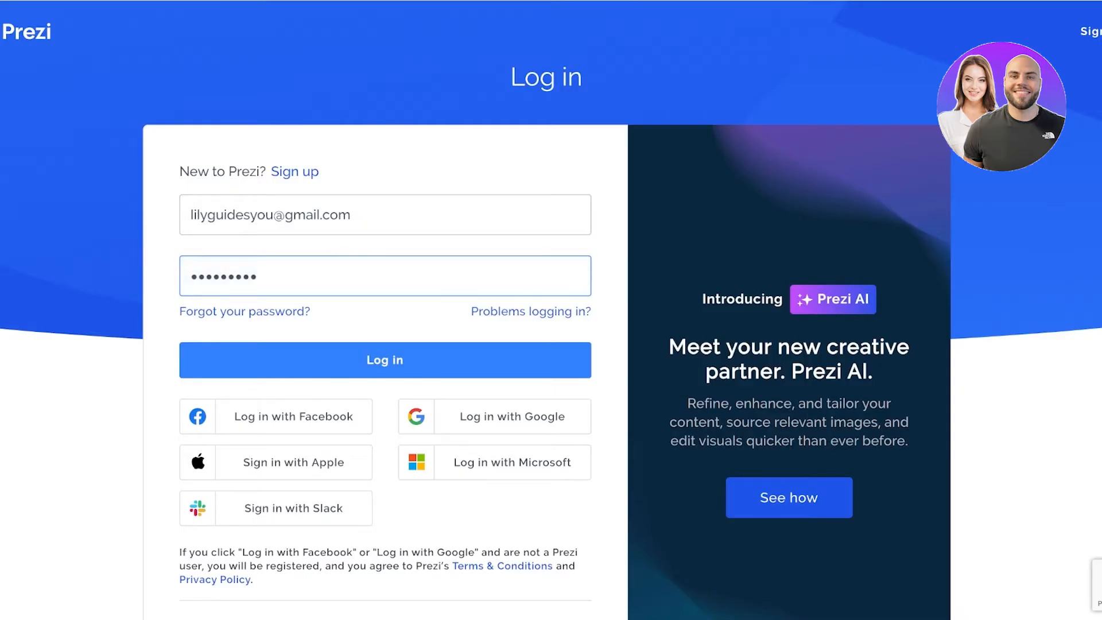
pyautogui.click(384, 360)
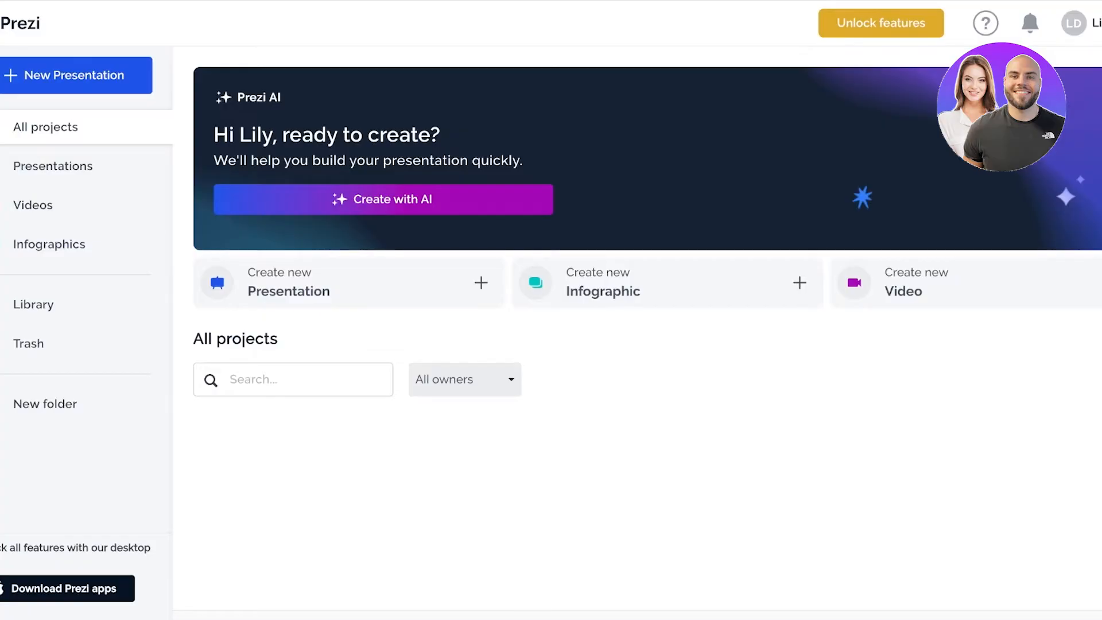
# Step: Visit the Presentations, Videos and Infographics sections, then start Create with AI
pyautogui.click(53, 165)
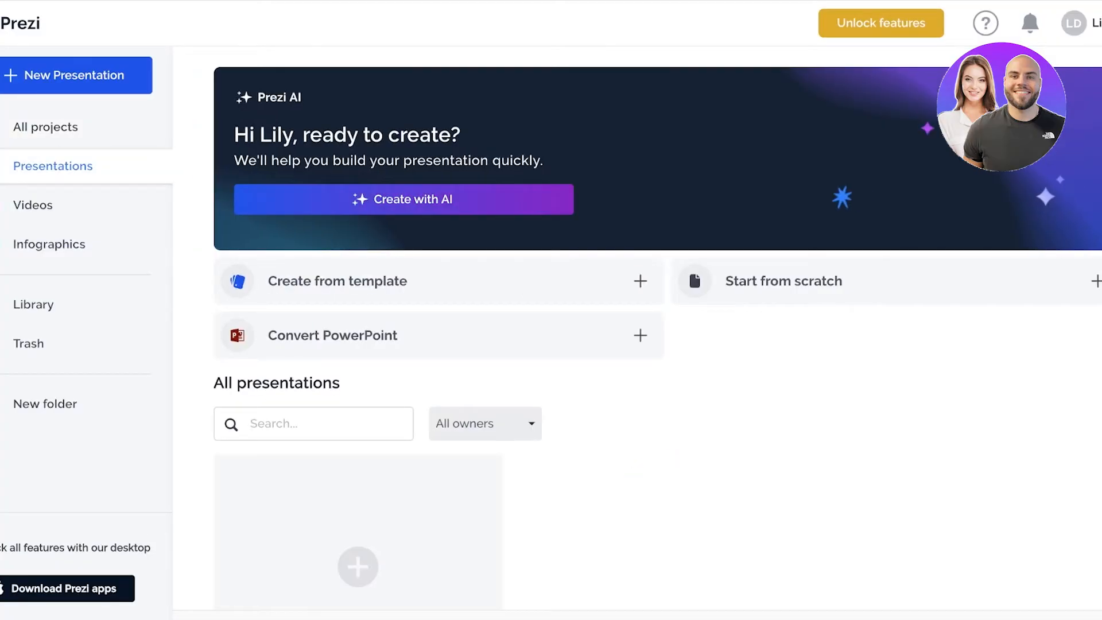
pyautogui.click(32, 204)
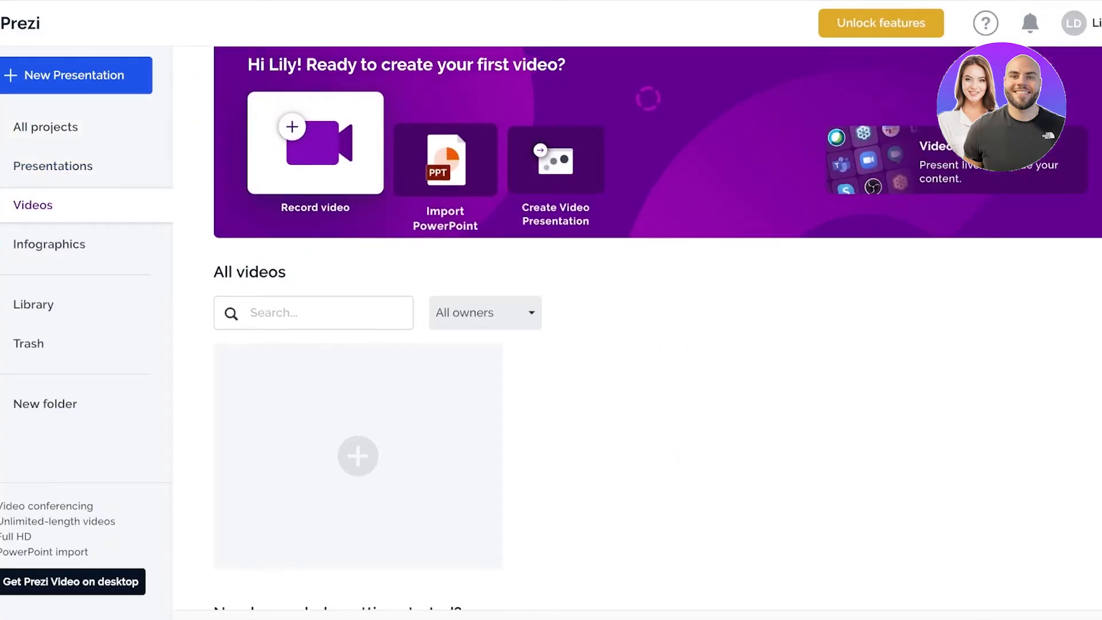
pyautogui.click(48, 243)
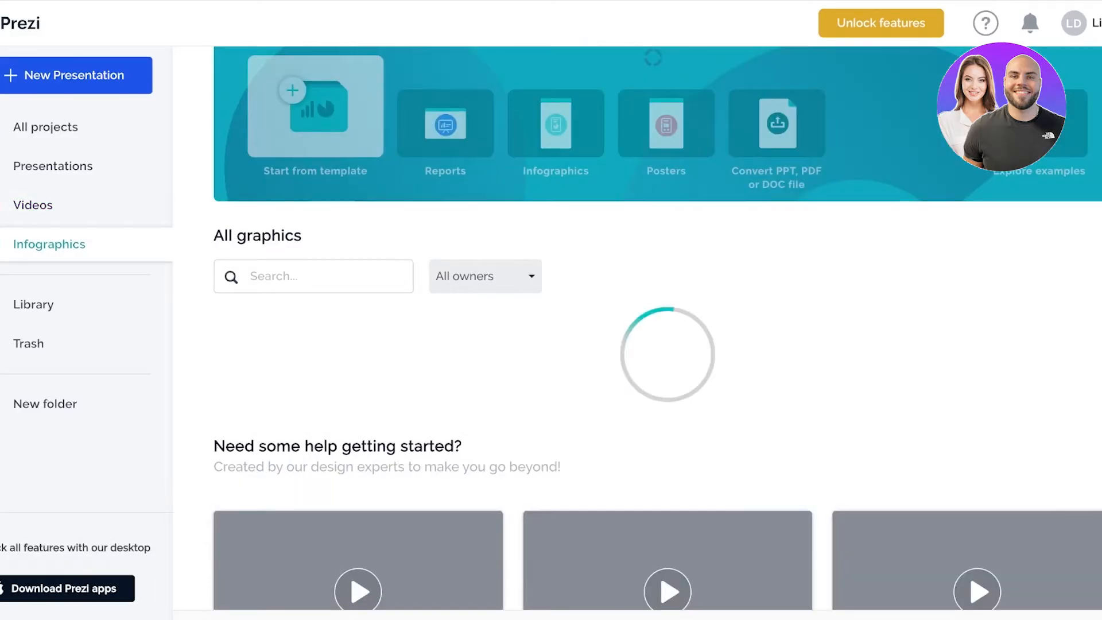
pyautogui.scroll(-3)
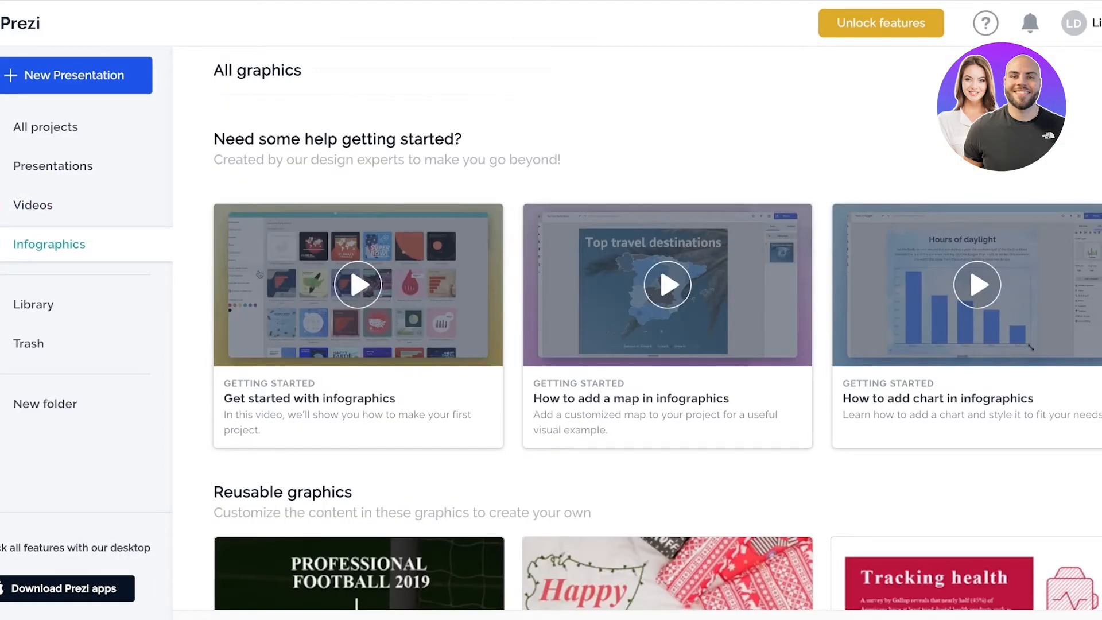
pyautogui.scroll(-3)
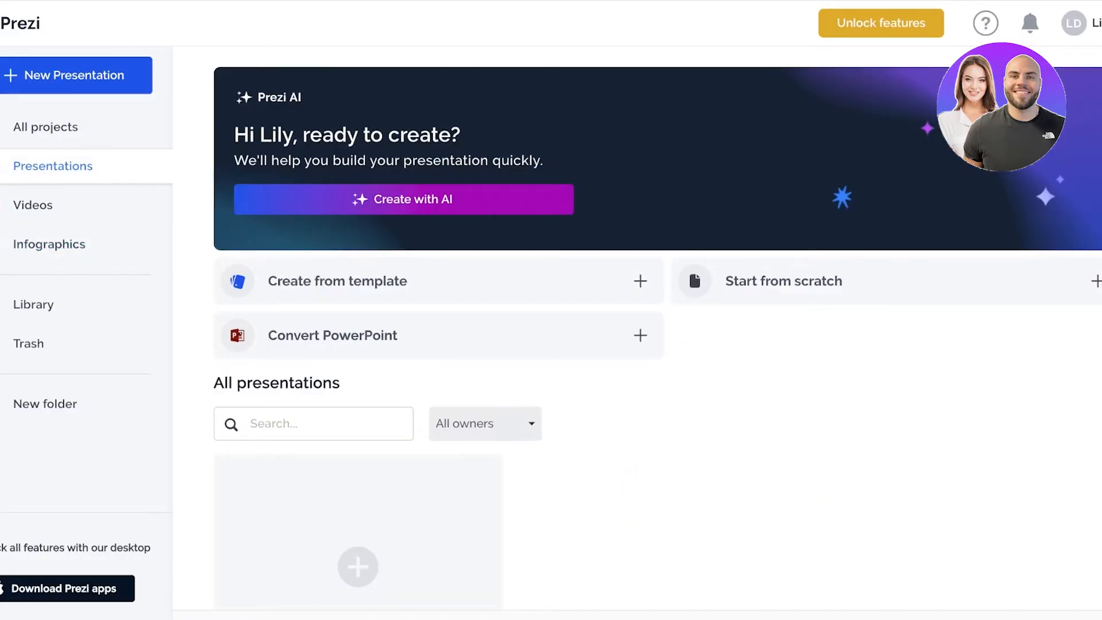
pyautogui.click(403, 198)
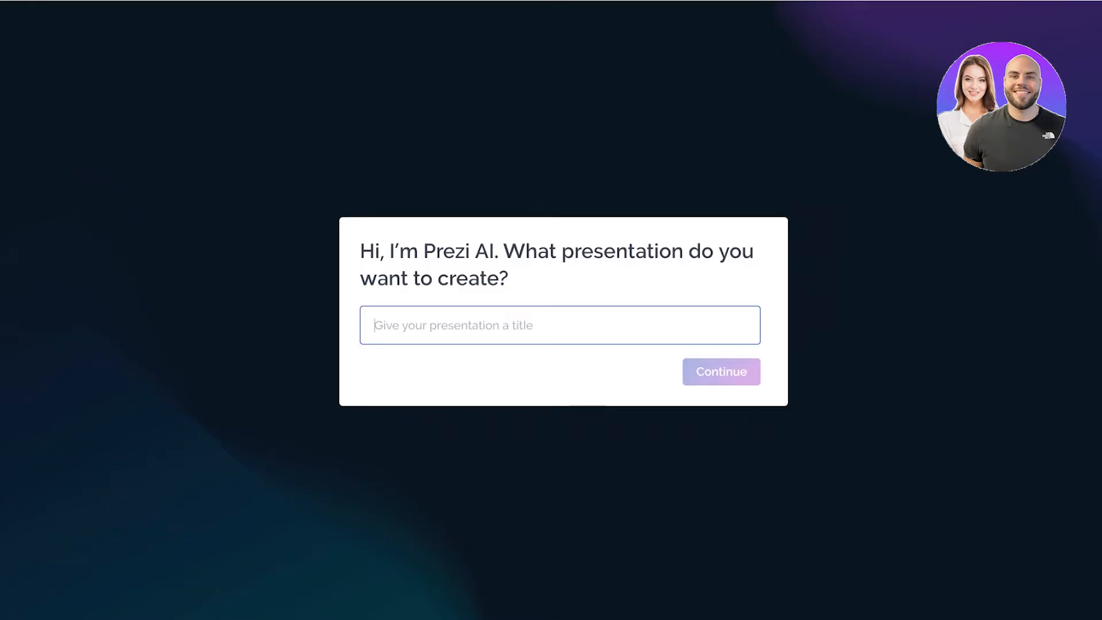
# Step: Enter the presentation title 'Ap' and continue to the topic description
pyautogui.write('Ap')
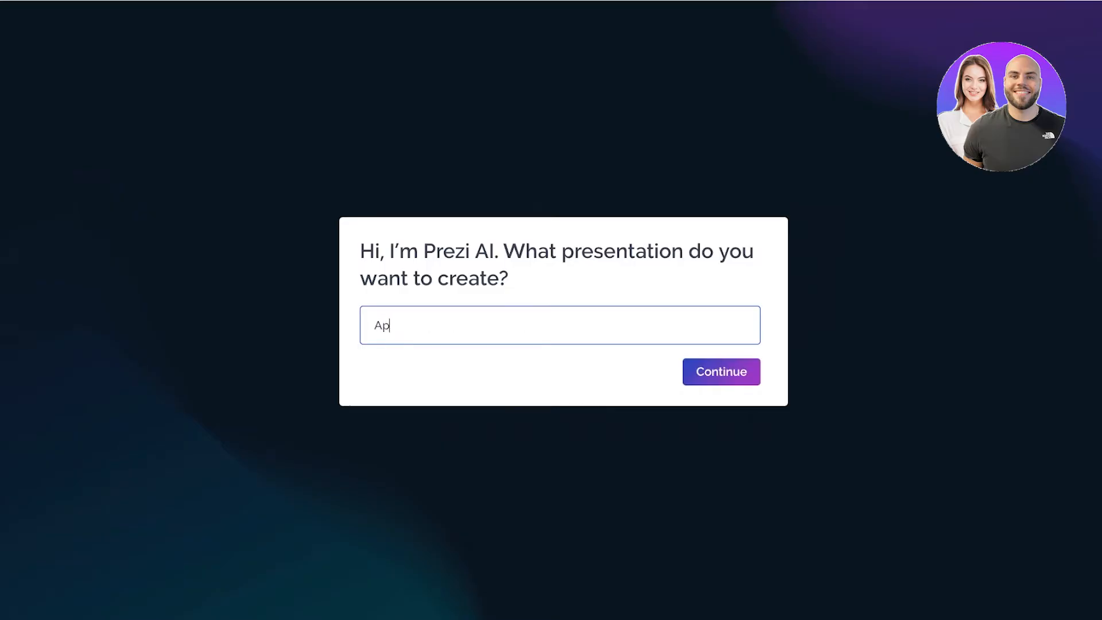
pyautogui.click(721, 371)
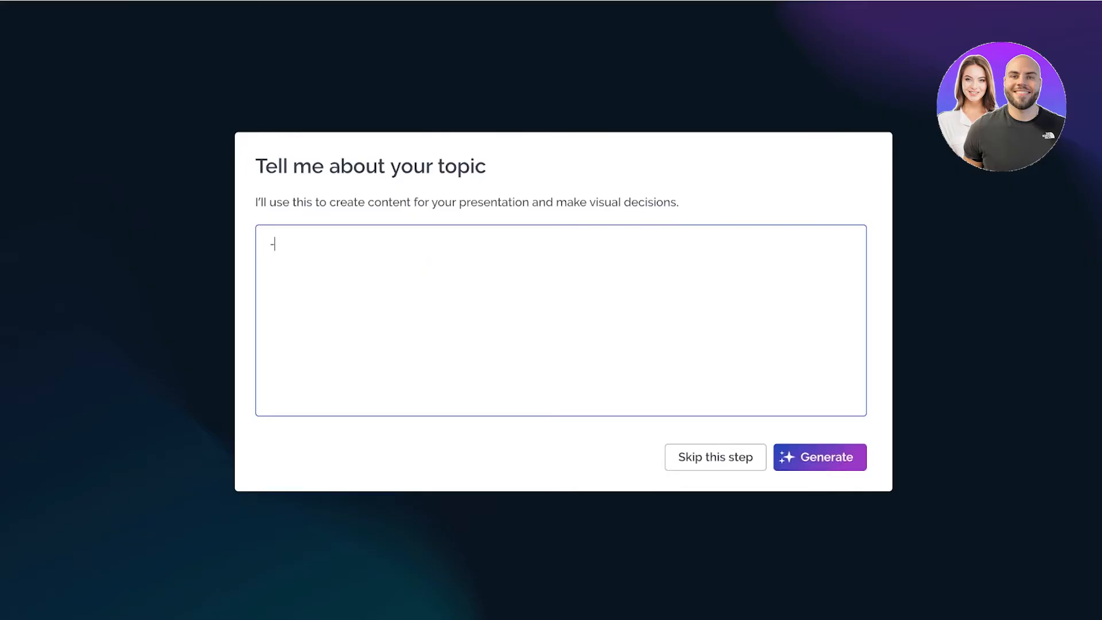
# Step: Describe a presentation on apples covering farming, history and nutrition, and generate it
pyautogui.write('a pres')
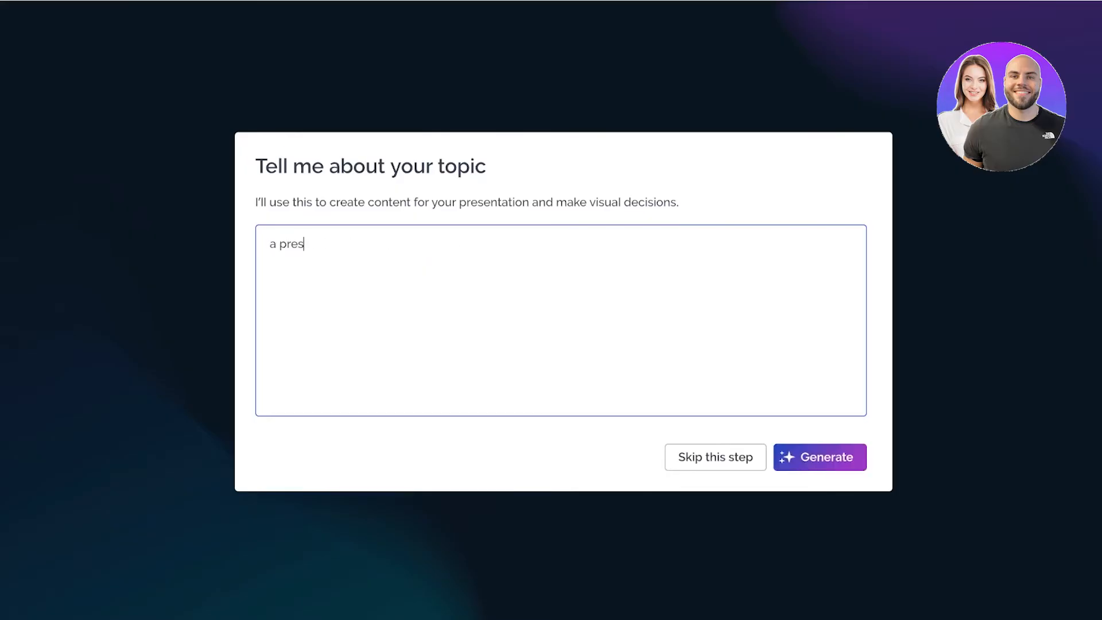
pyautogui.write('entation on a')
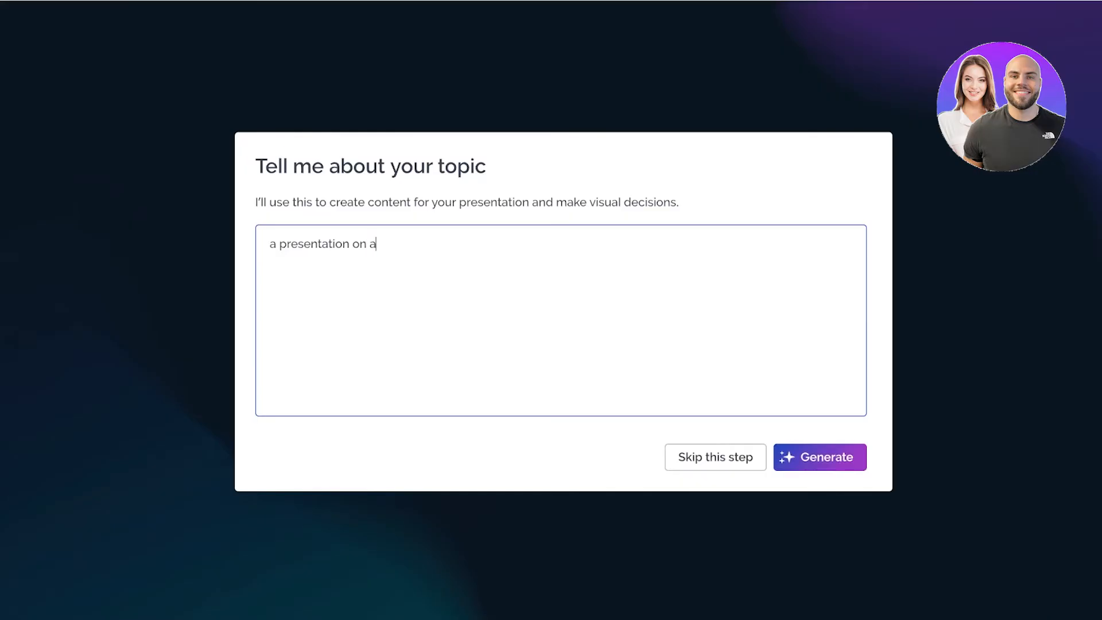
pyautogui.write('pples, the ww')
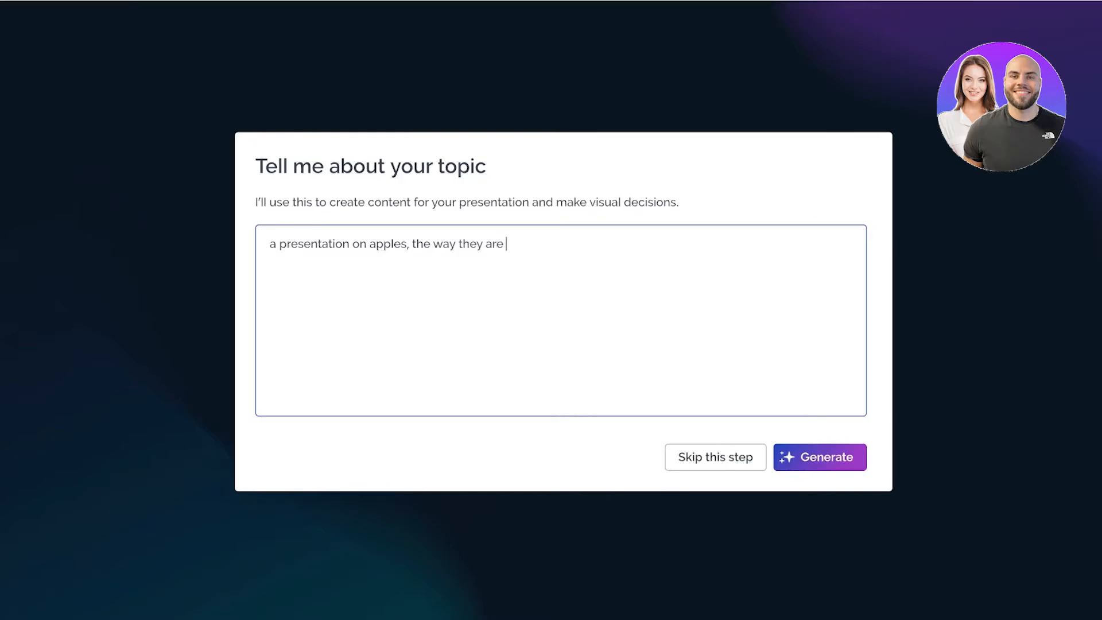
pyautogui.write('farmed, history,')
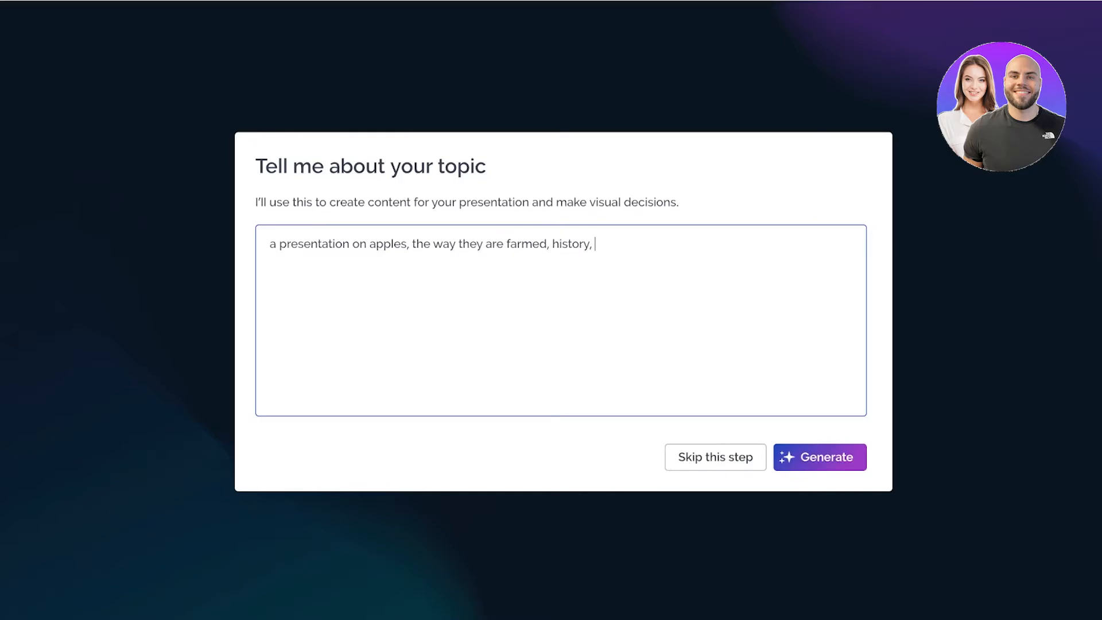
pyautogui.write('nutrition')
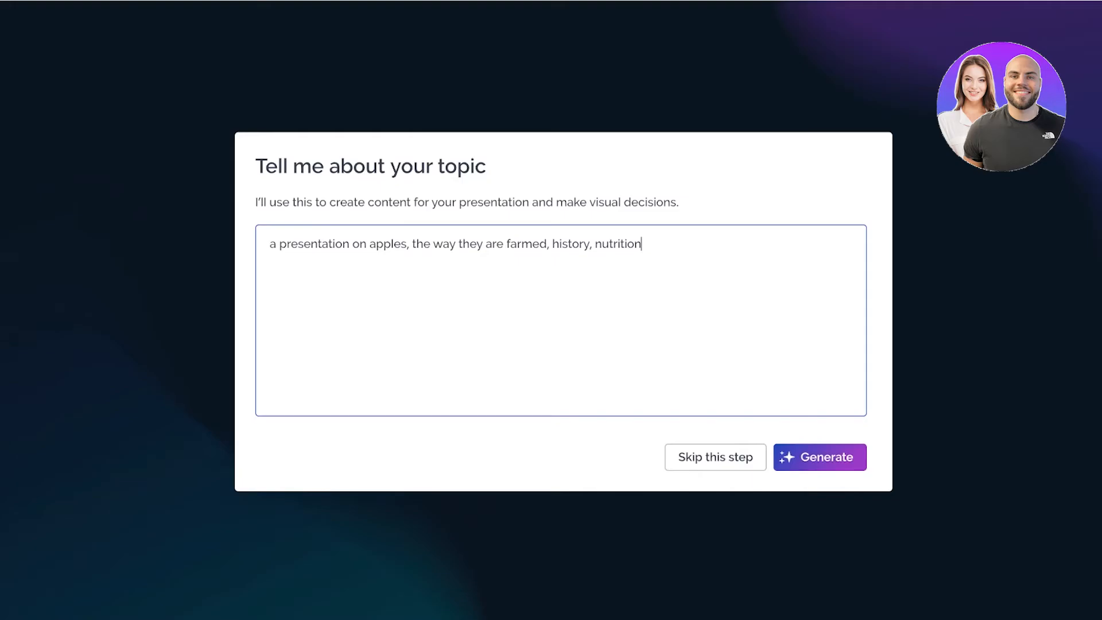
pyautogui.click(819, 457)
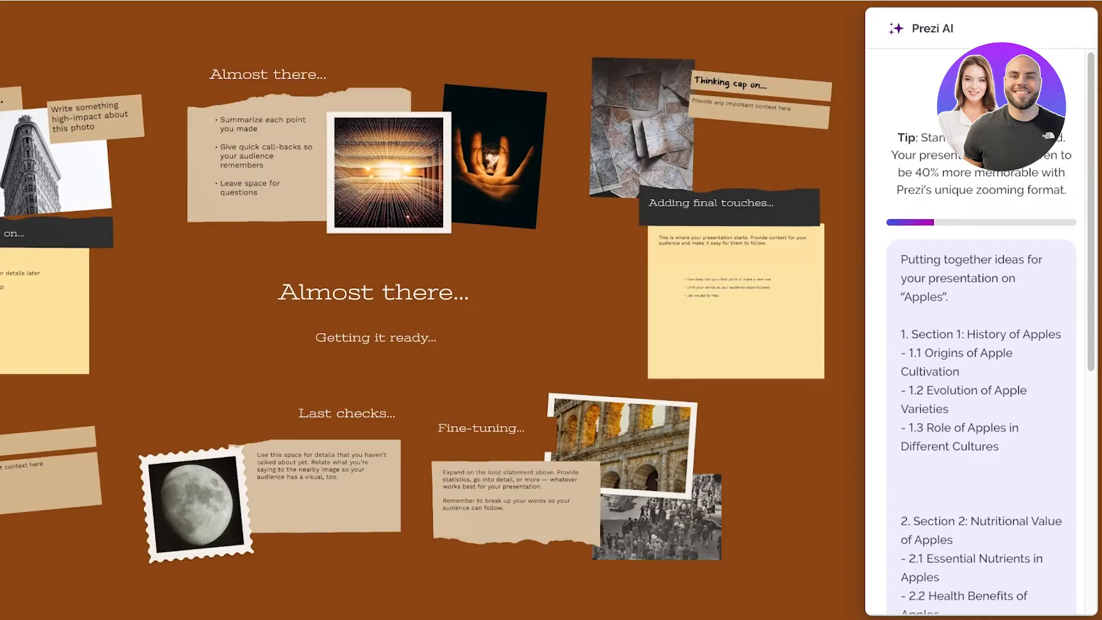
# Step: Read the generated section outline while Prezi AI builds Apple Farming: From Seed to Harvest
pyautogui.scroll(-3)
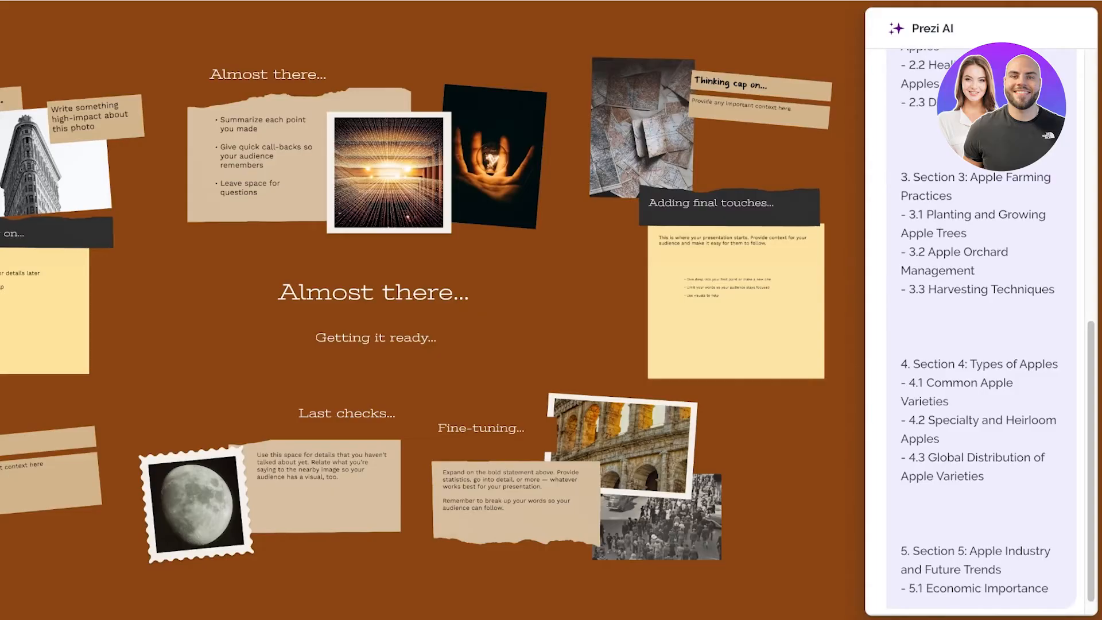
pyautogui.scroll(-3)
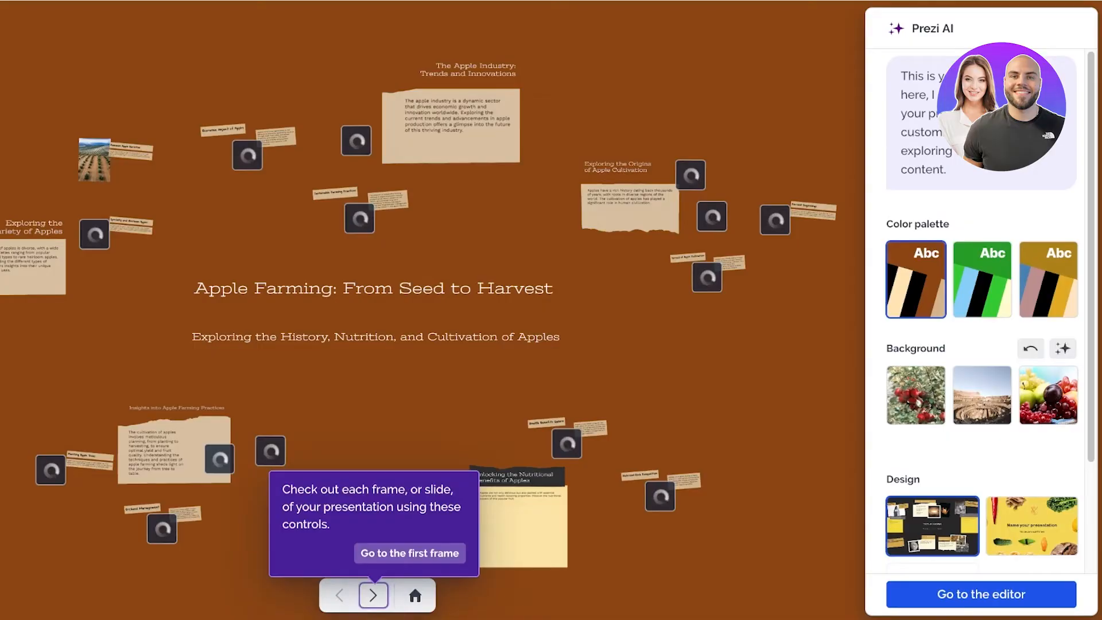
# Step: Try the golden and green-magenta palettes, request new suggestions, and apply the muted dark green scheme
pyautogui.click(374, 595)
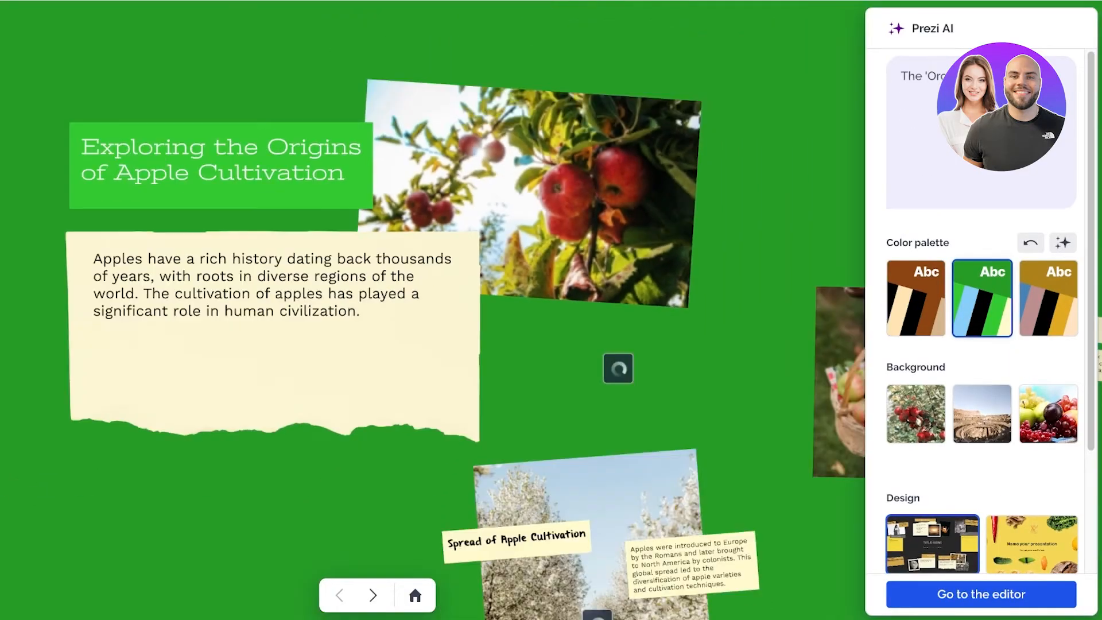
pyautogui.click(1047, 317)
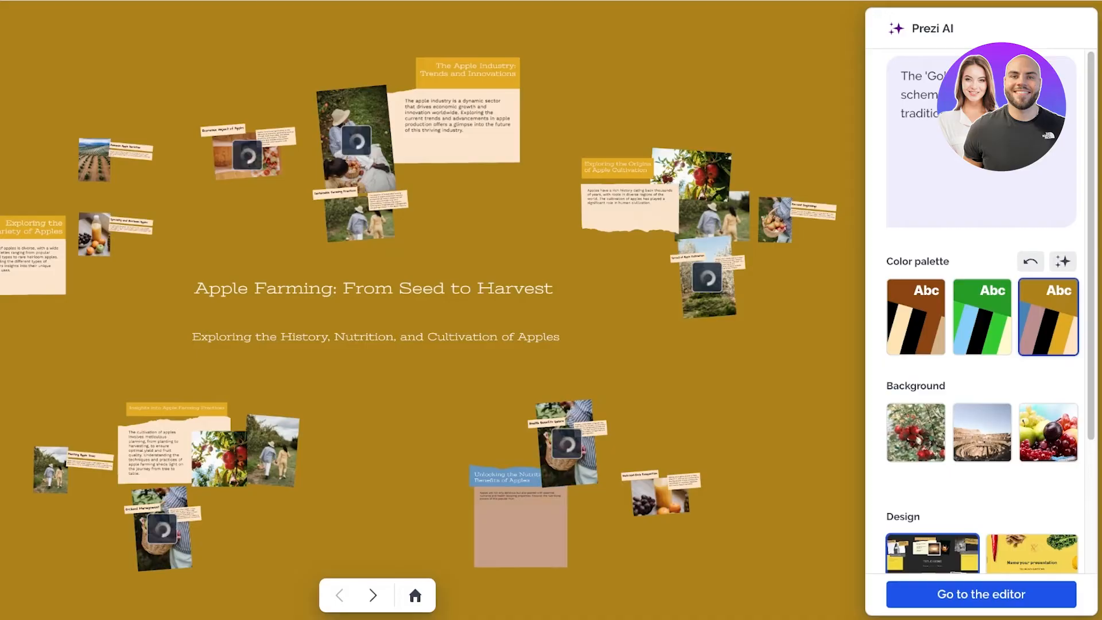
pyautogui.click(1063, 261)
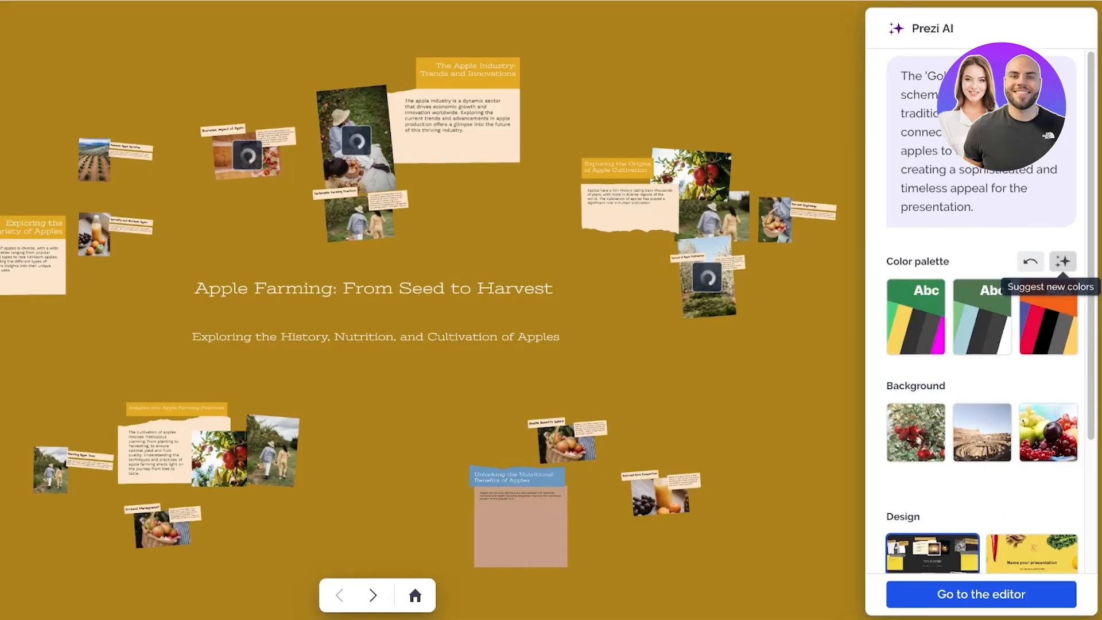
pyautogui.click(915, 279)
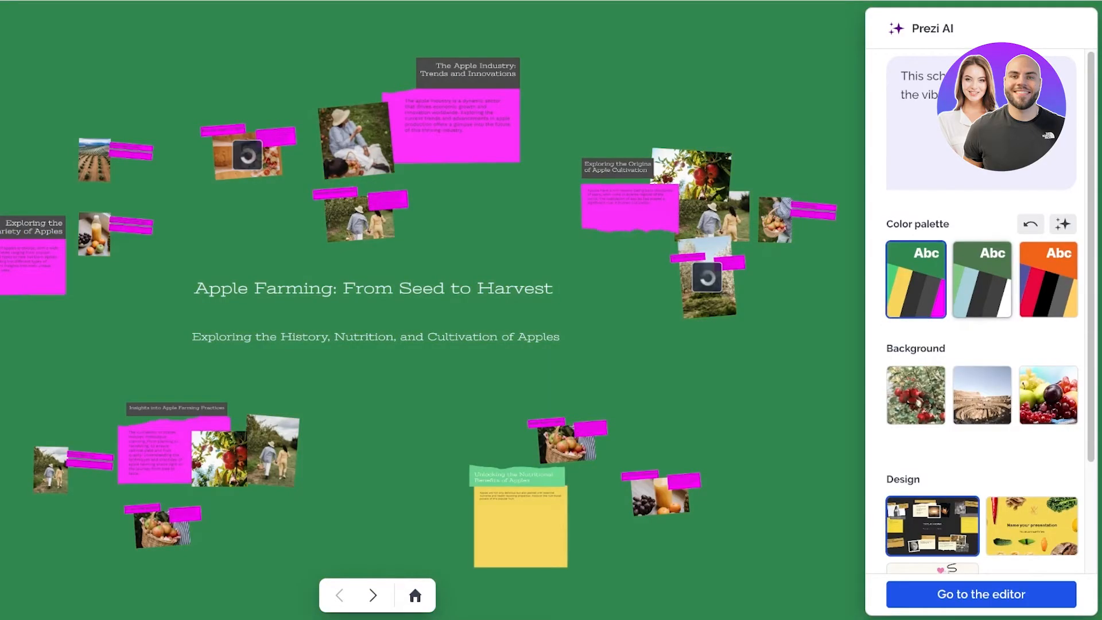
pyautogui.click(981, 278)
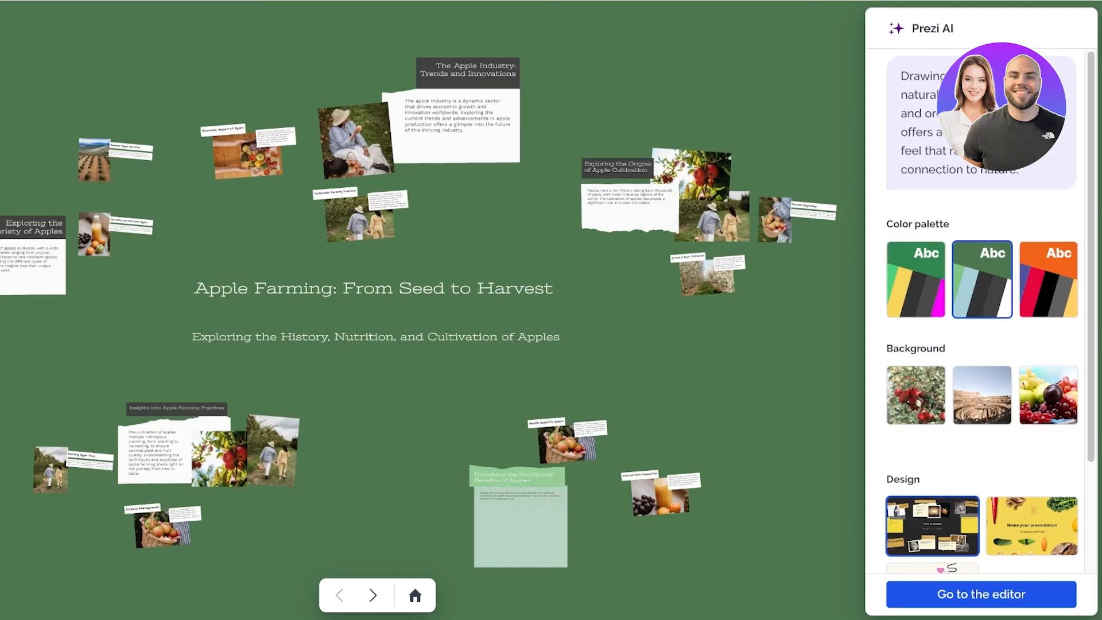
pyautogui.scroll(-3)
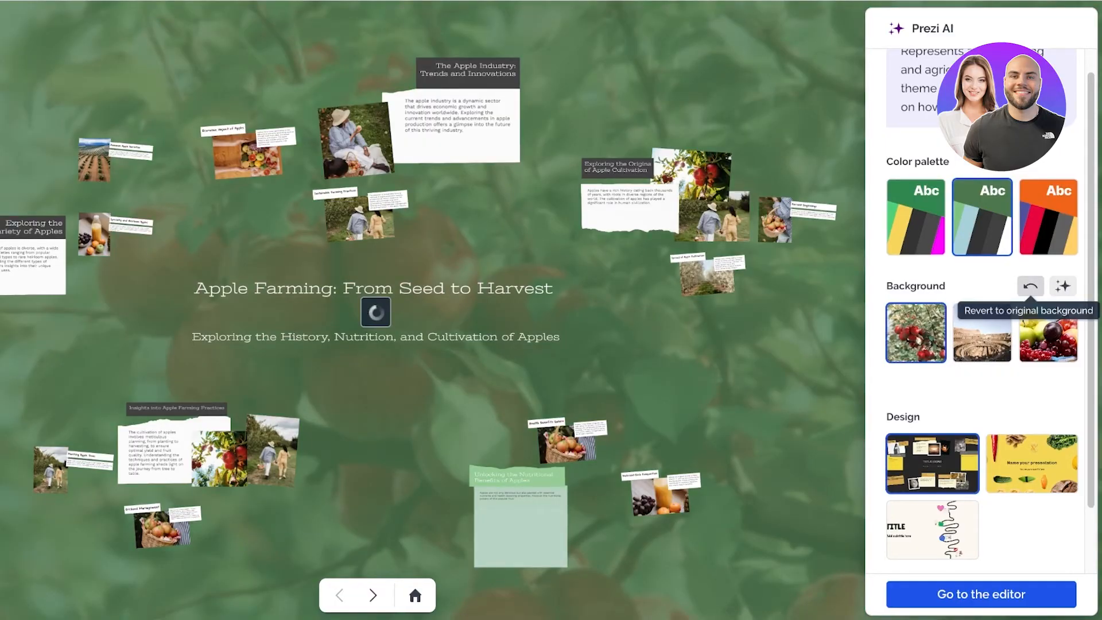
pyautogui.click(1029, 286)
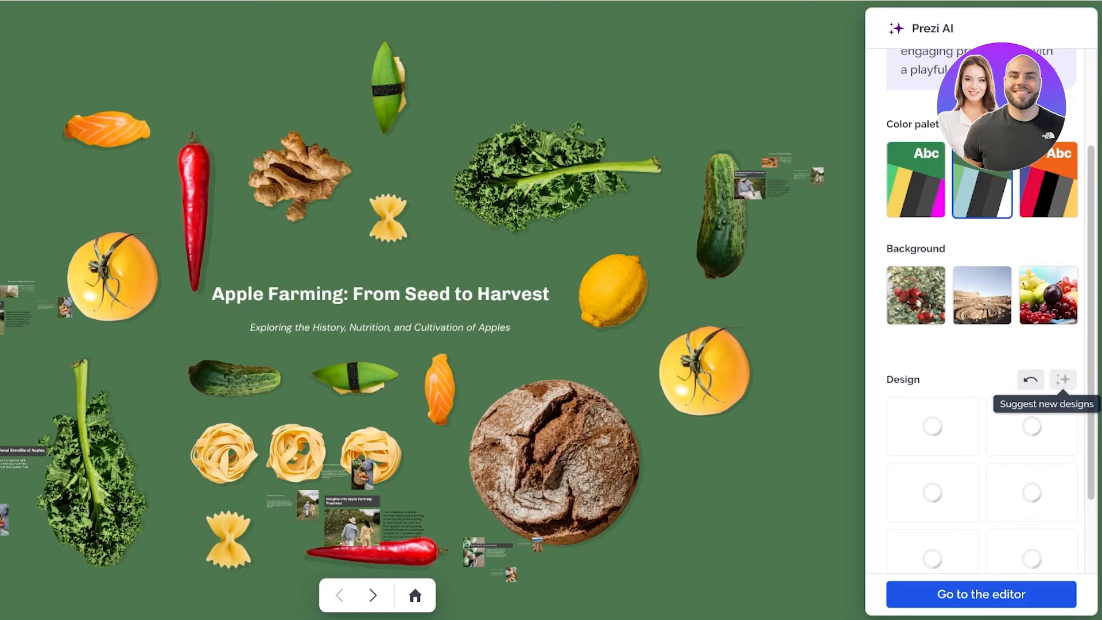
# Step: Apply the layered orchard landscape design and open the presentation for editing
pyautogui.scroll(-3)
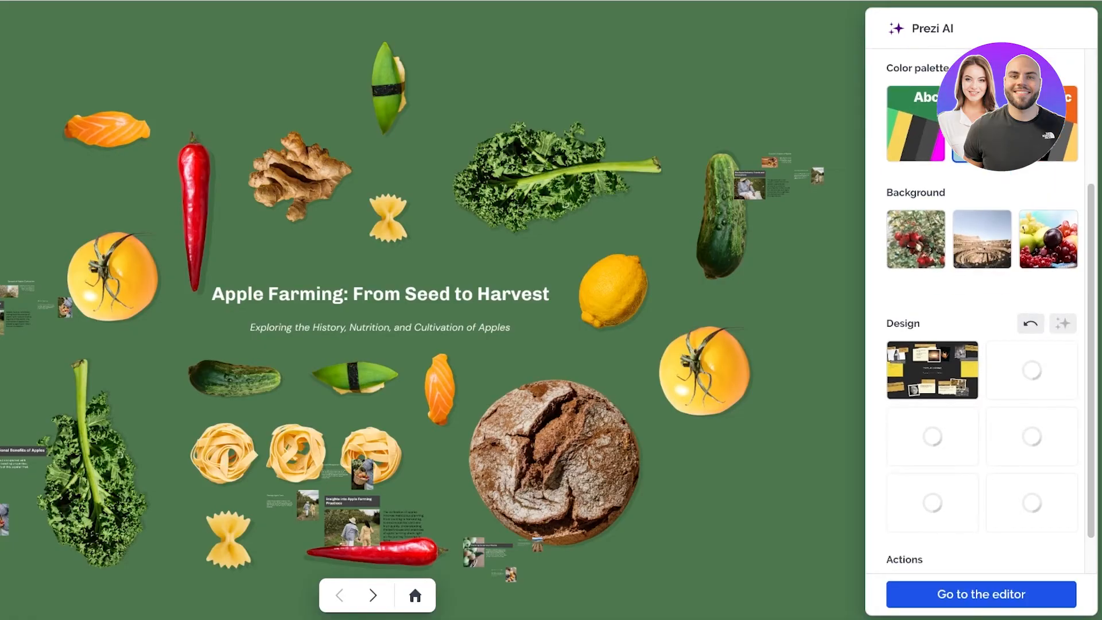
pyautogui.scroll(-3)
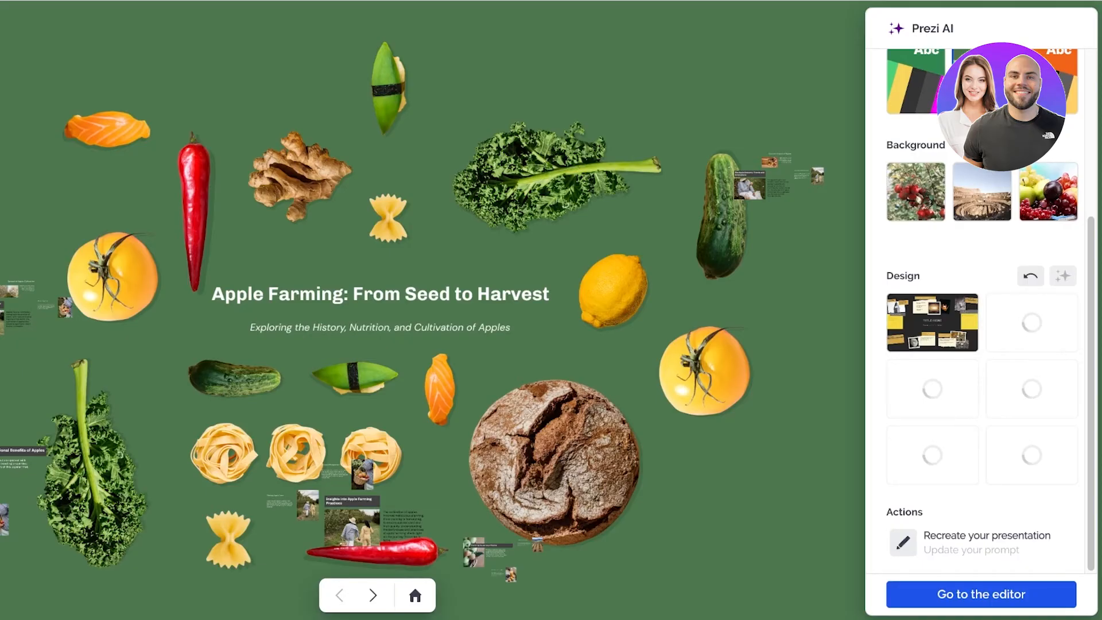
pyautogui.click(931, 321)
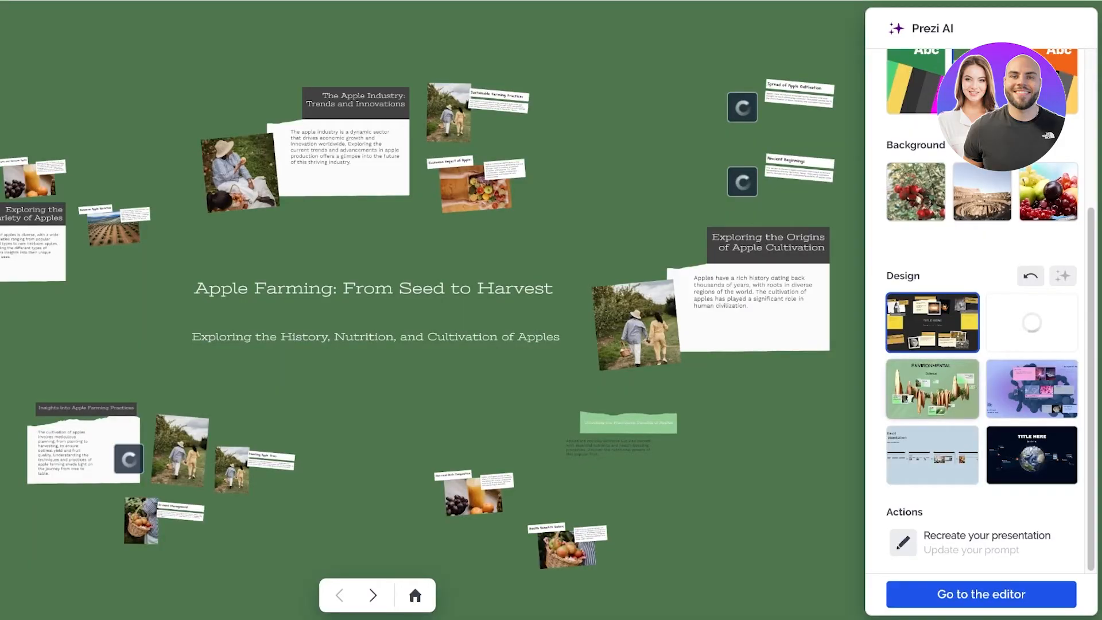
pyautogui.click(932, 388)
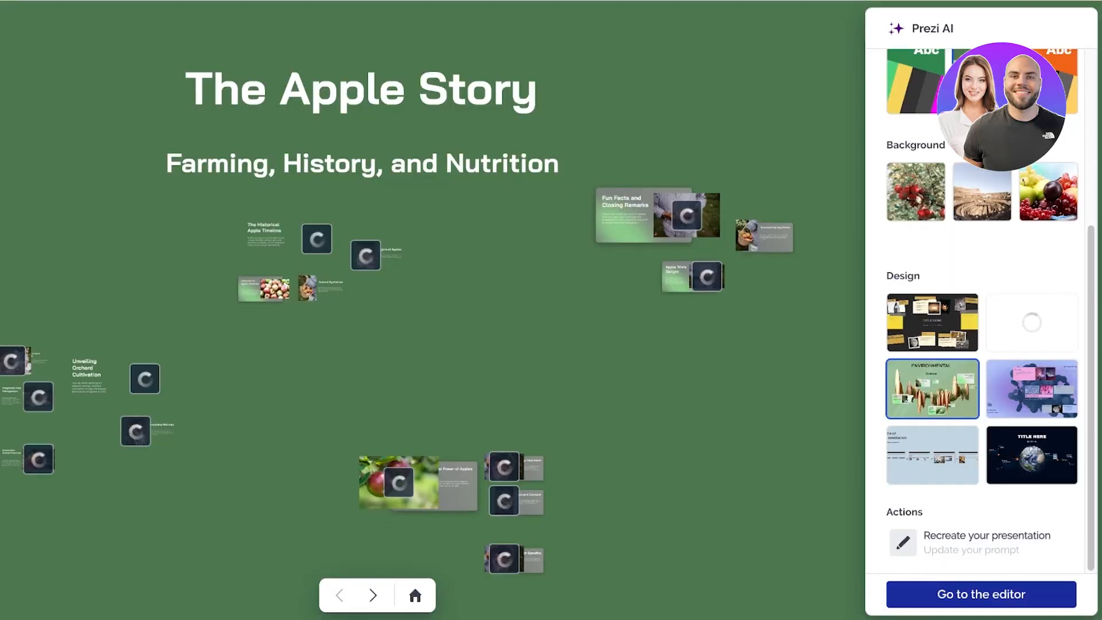
pyautogui.click(979, 593)
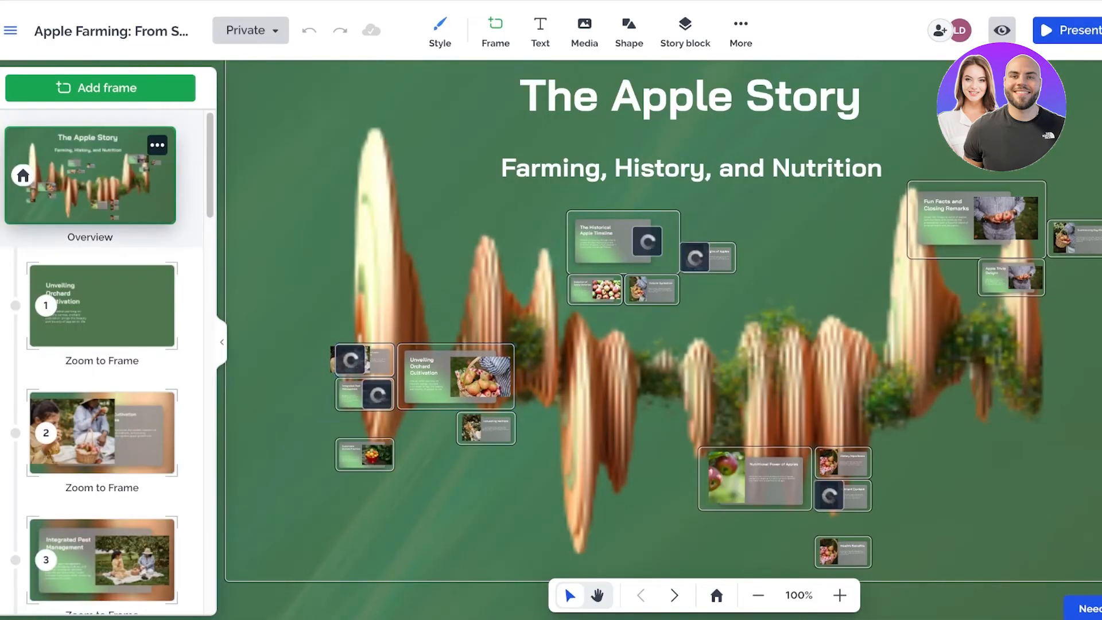
# Step: Step through frames from Unveiling Orchard Cultivation to Nutritional Power of Apples and select its apple photo
pyautogui.click(454, 376)
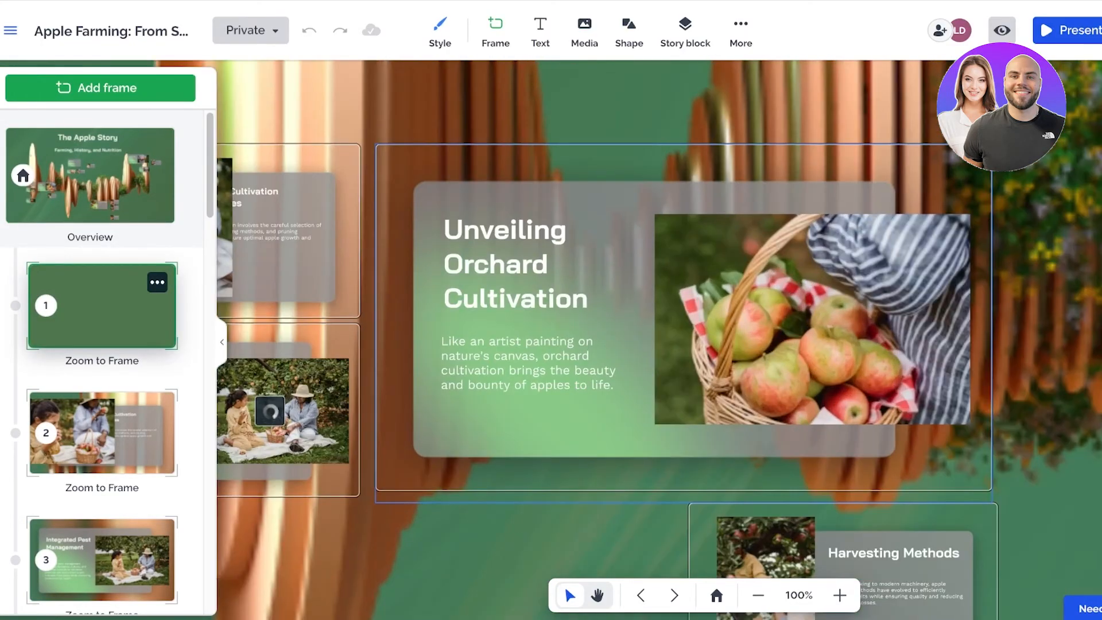
pyautogui.click(838, 596)
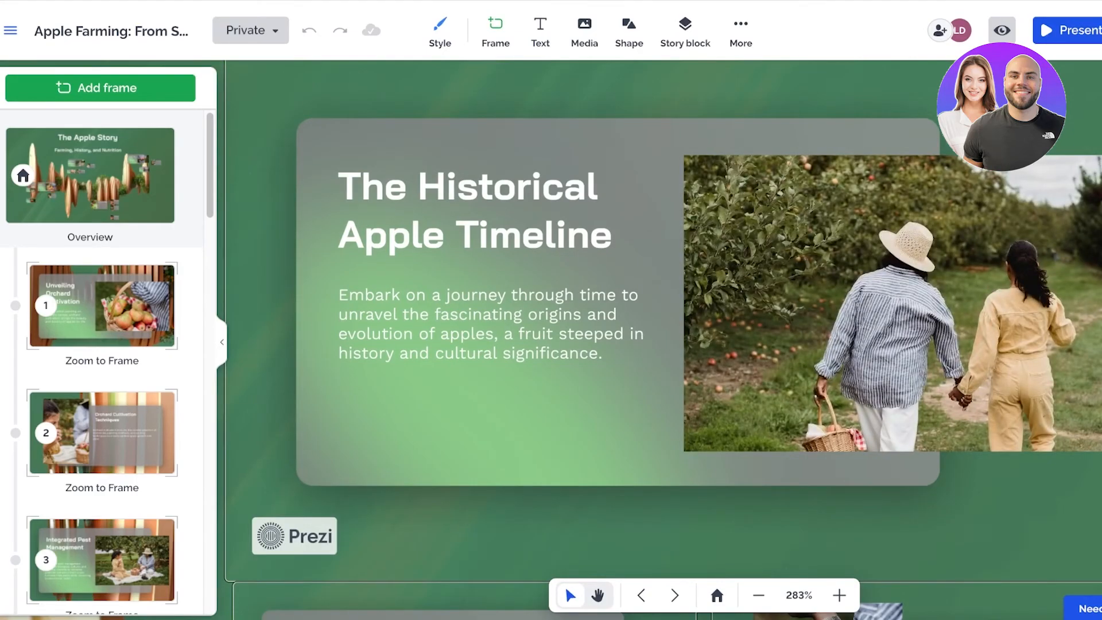
pyautogui.click(673, 596)
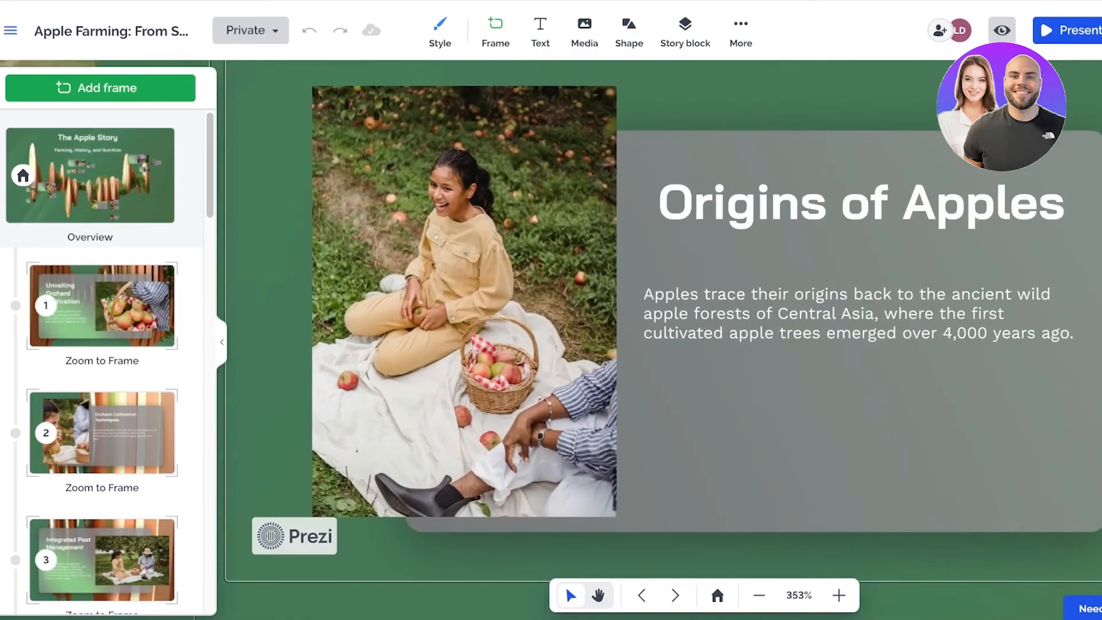
pyautogui.click(673, 596)
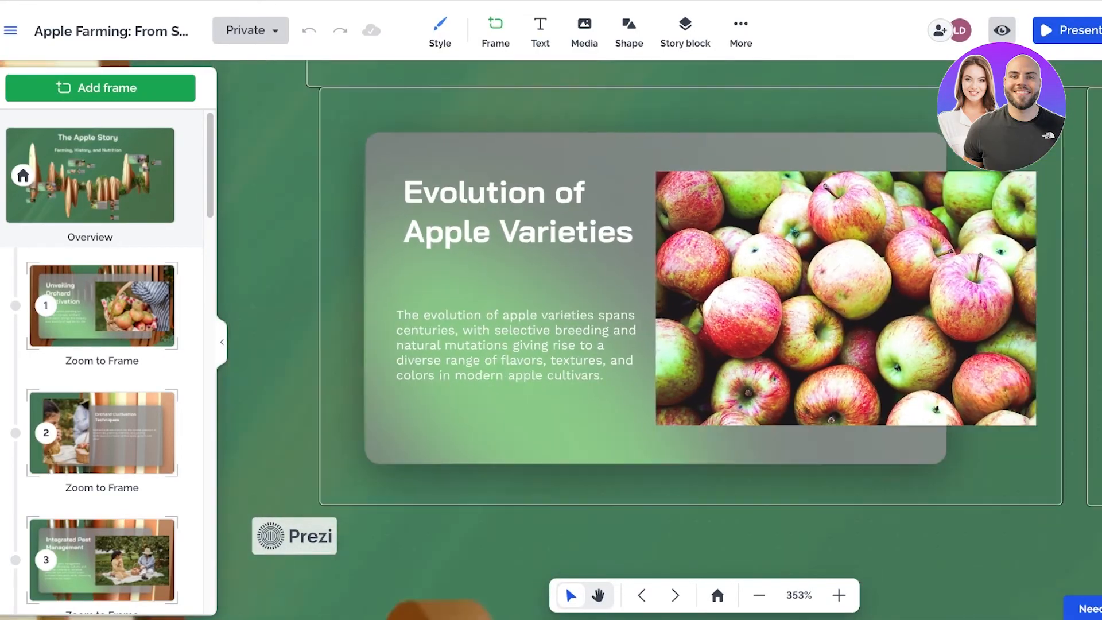
pyautogui.click(673, 596)
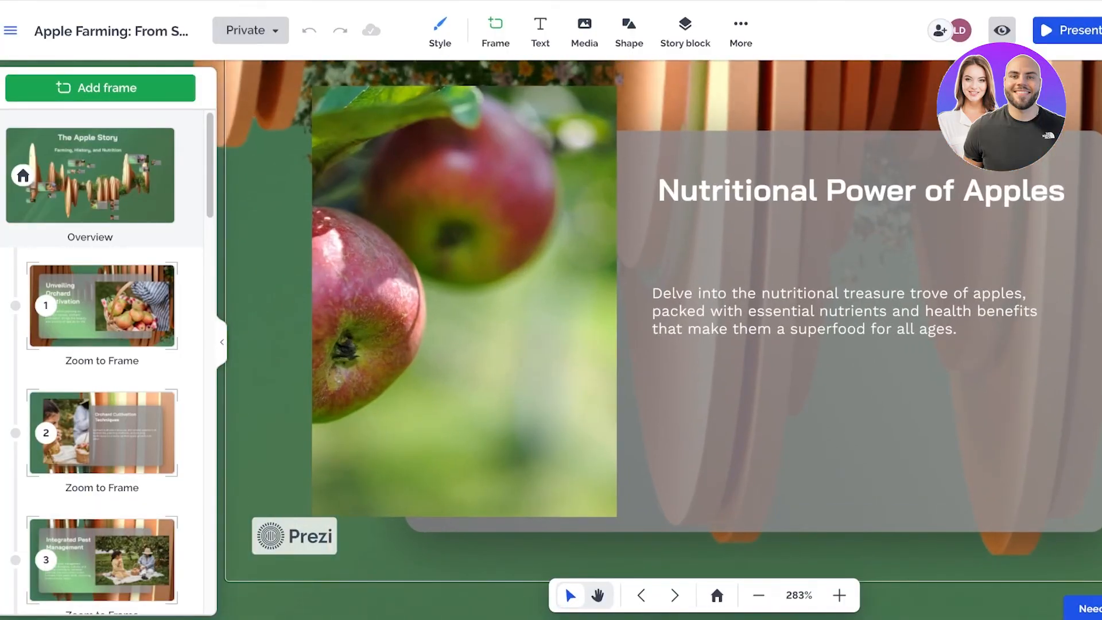
pyautogui.click(464, 302)
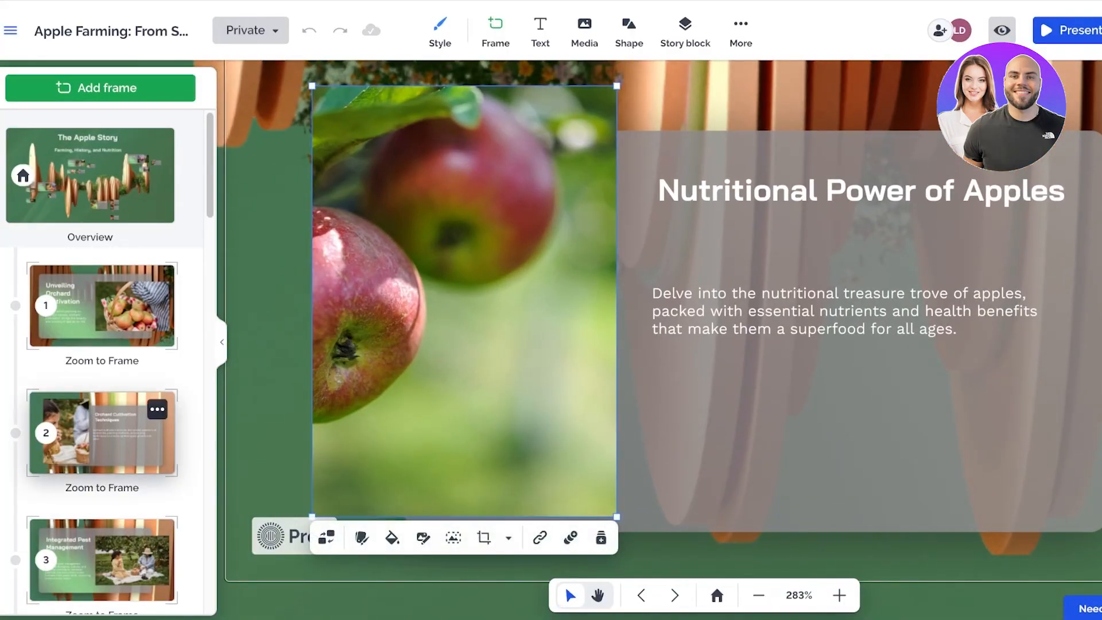
# Step: Return to the overview, select The Apple Story title, and bring up the story block layouts gallery
pyautogui.scroll(-3)
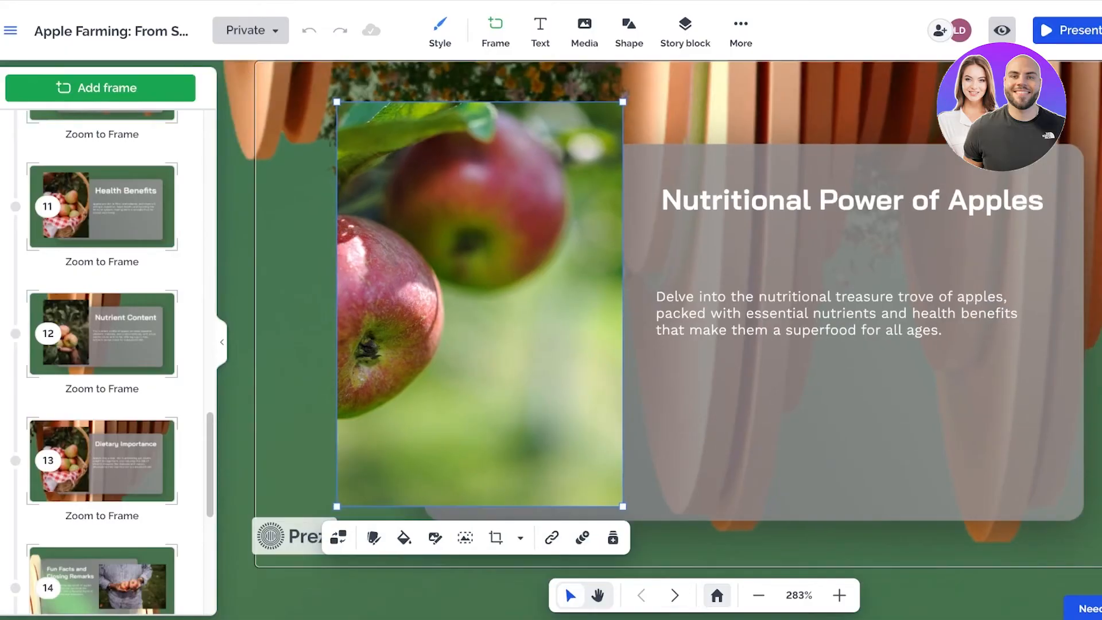
pyautogui.click(717, 595)
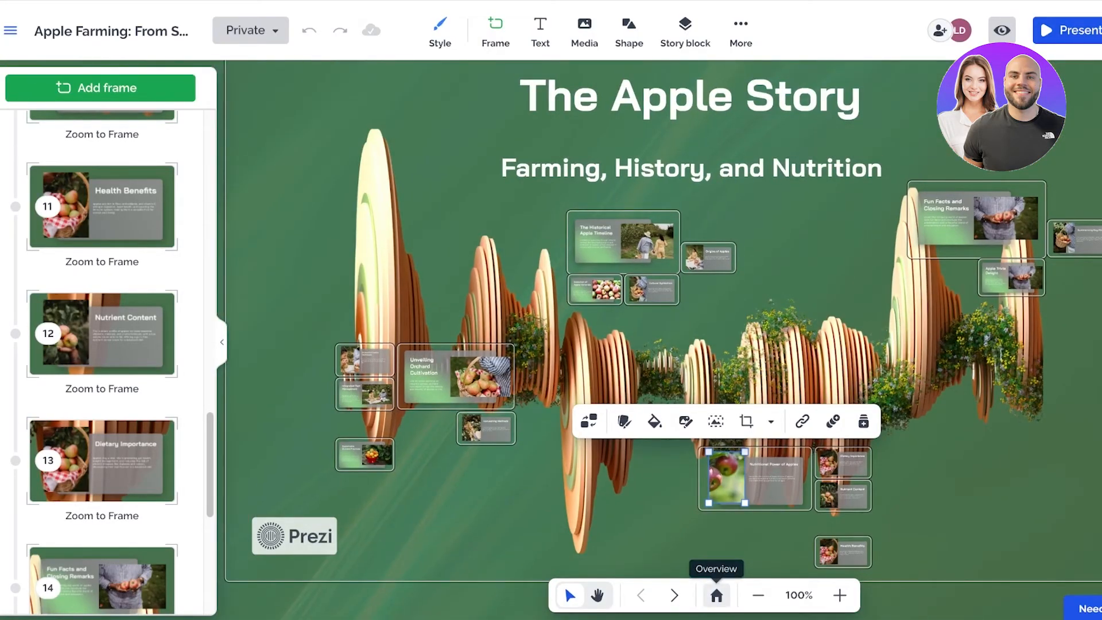
pyautogui.moveTo(715, 596)
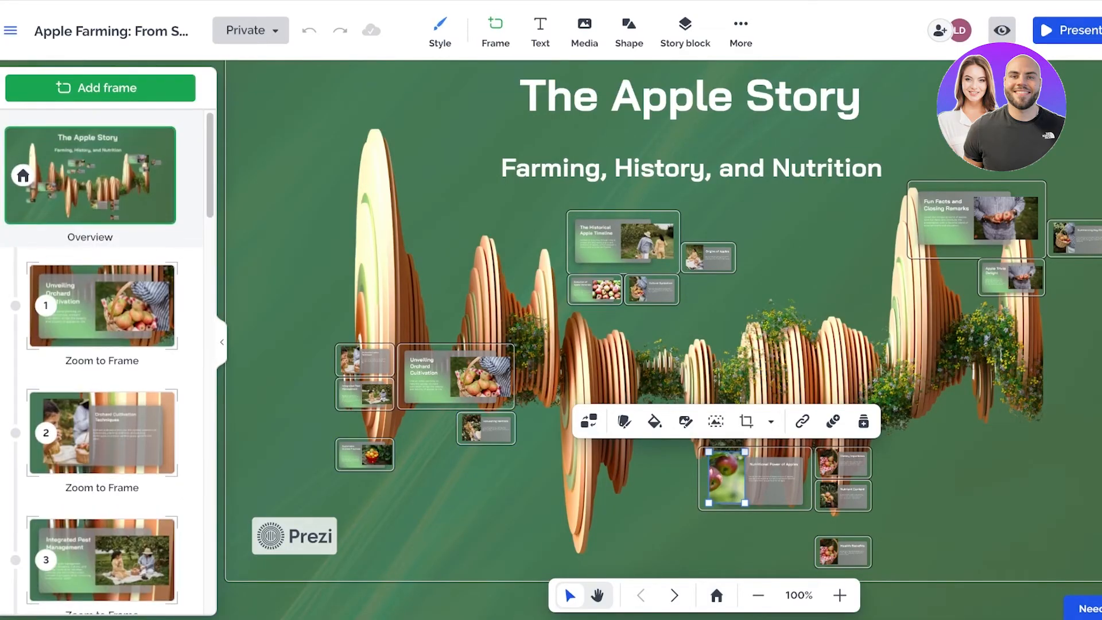
pyautogui.click(539, 28)
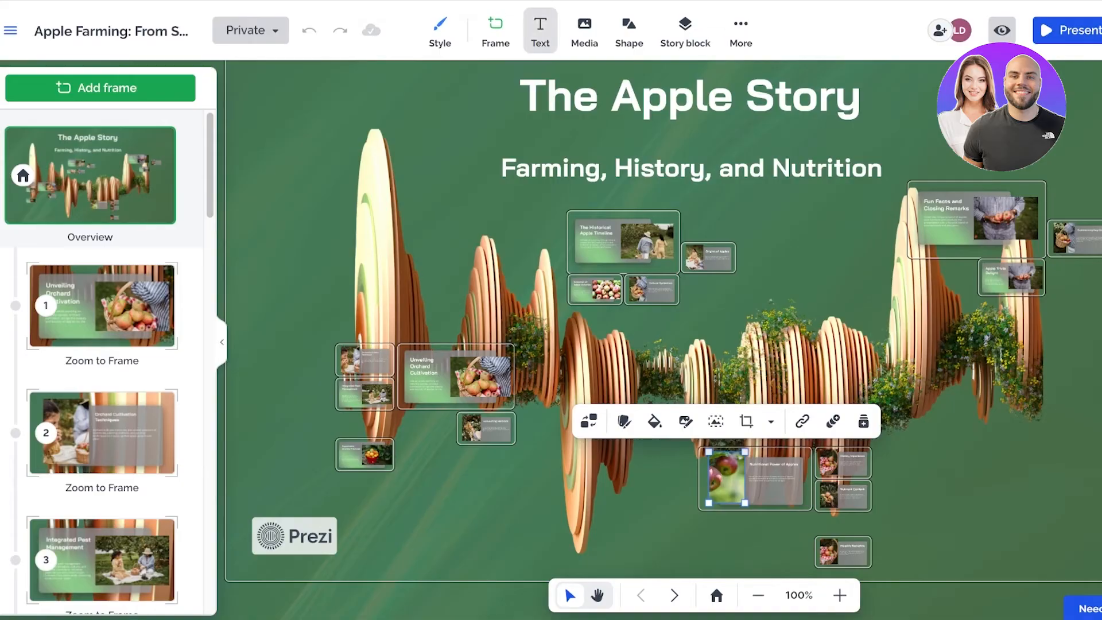
pyautogui.click(539, 23)
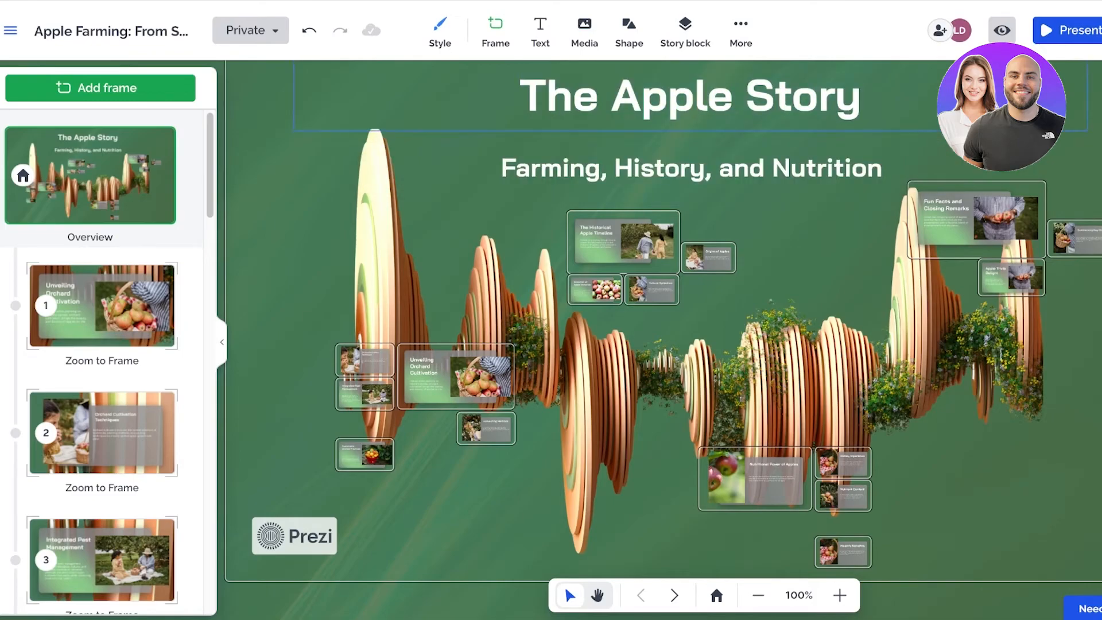
pyautogui.click(628, 26)
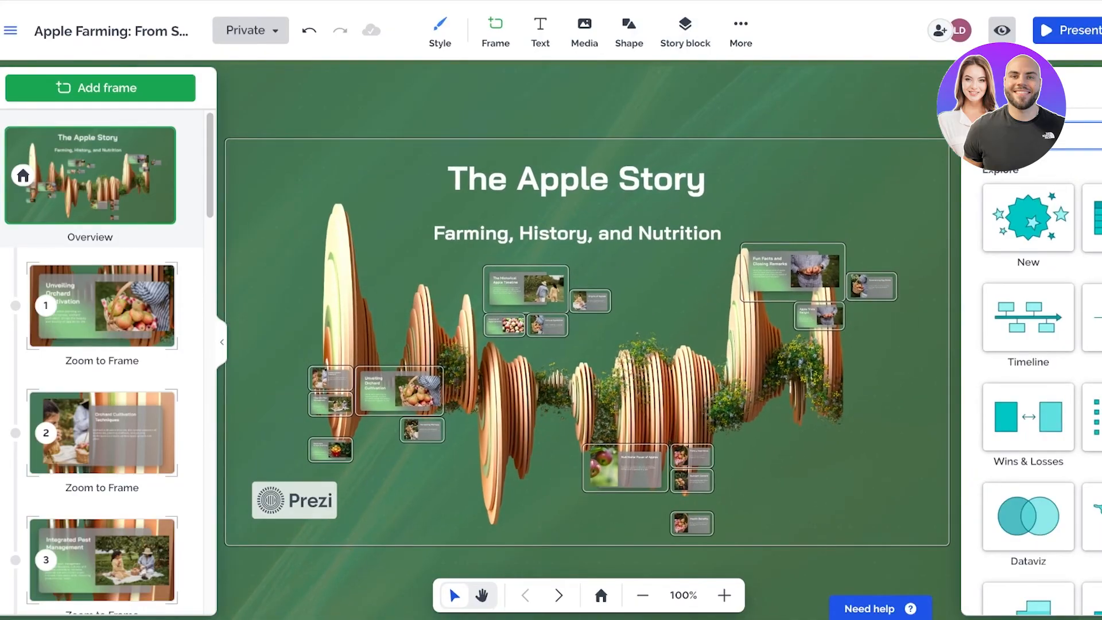
pyautogui.click(738, 28)
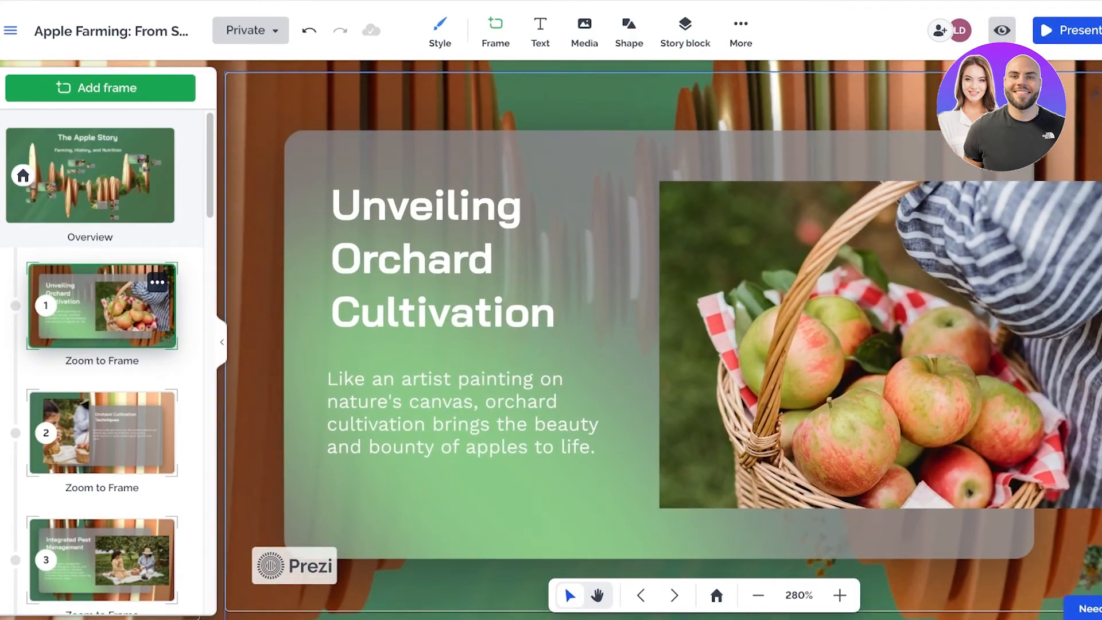
# Step: Delete the apple basket photo and start inserting an image in its place
pyautogui.click(844, 344)
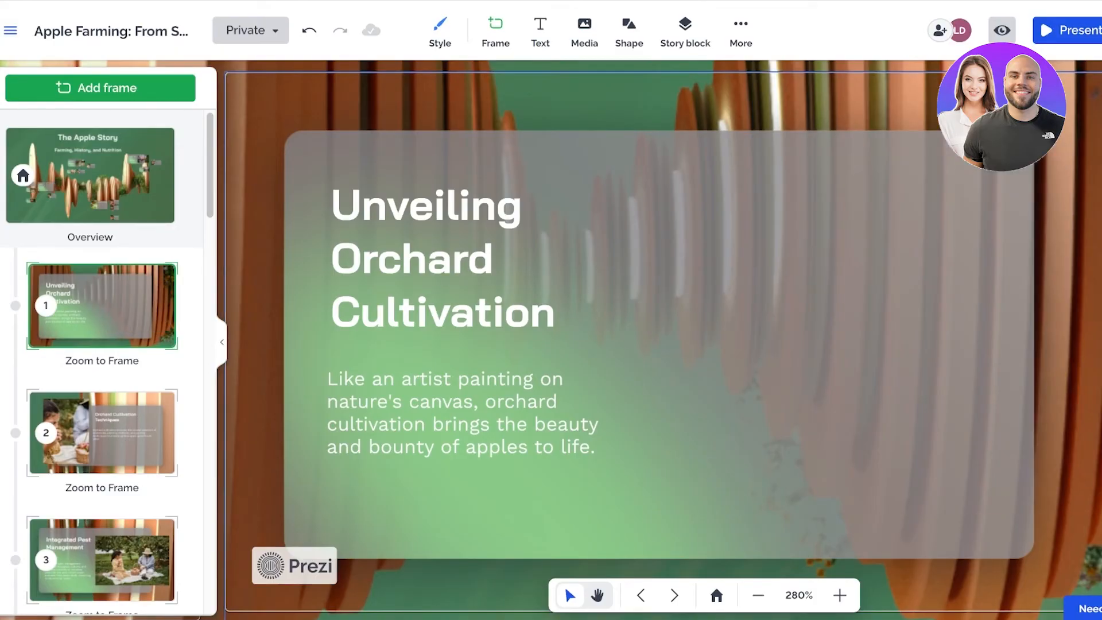
pyautogui.click(739, 29)
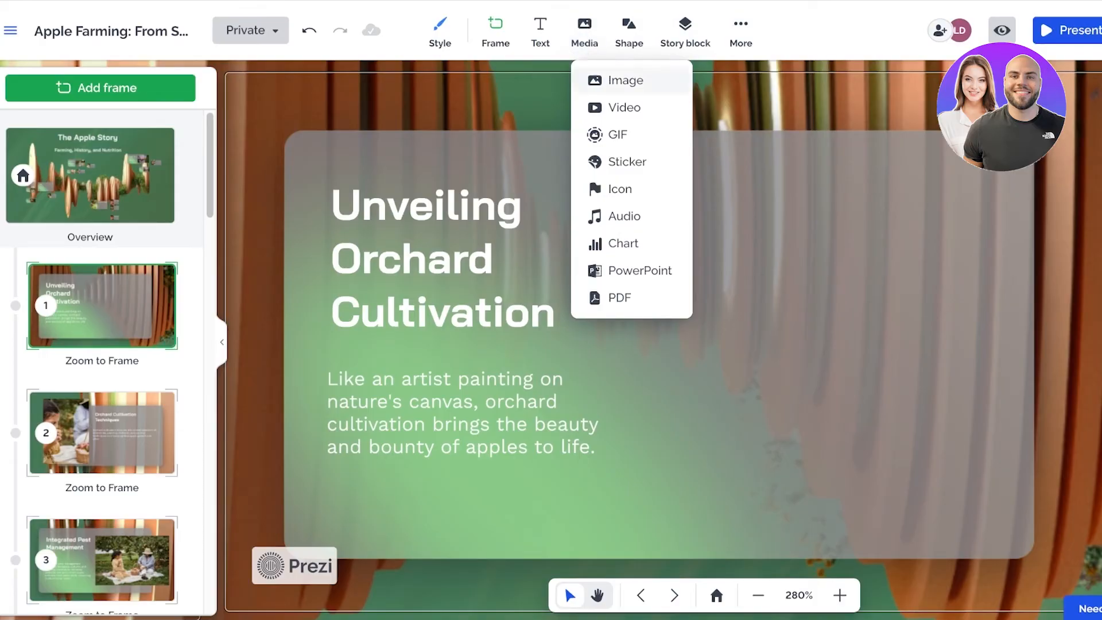
pyautogui.click(625, 79)
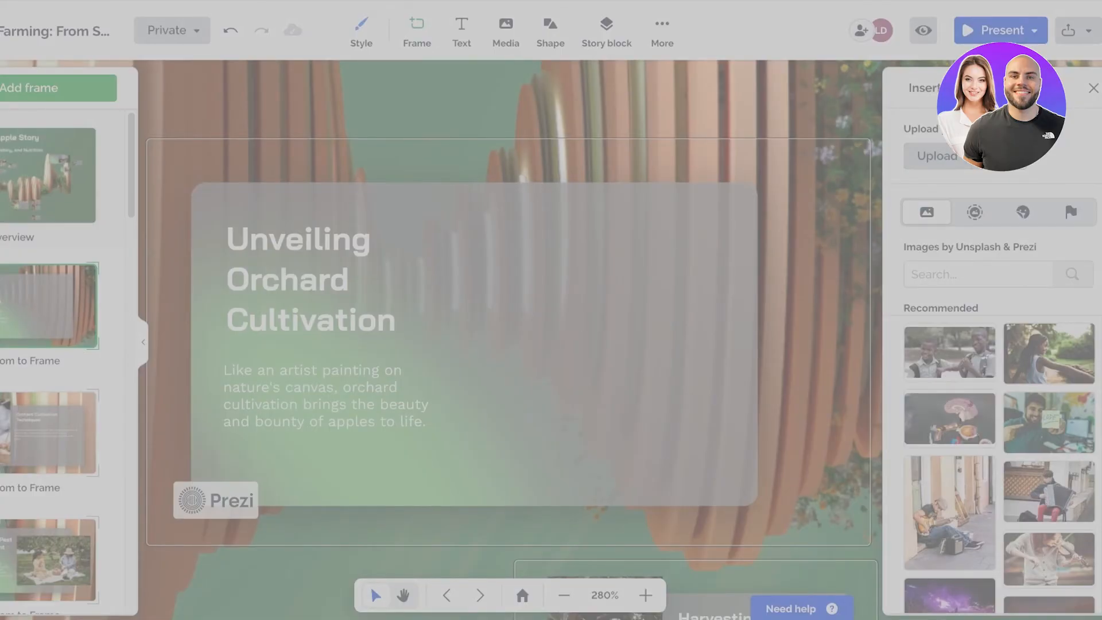
# Step: Browse the GIFs and Stickers collections as alternatives to stock images
pyautogui.click(975, 212)
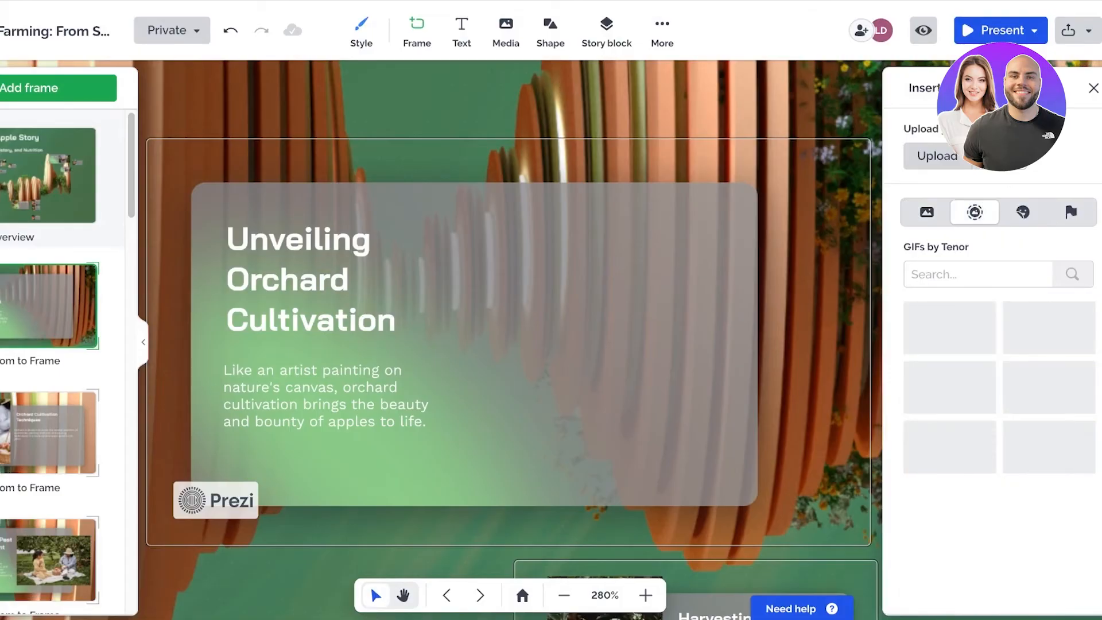
pyautogui.click(1022, 212)
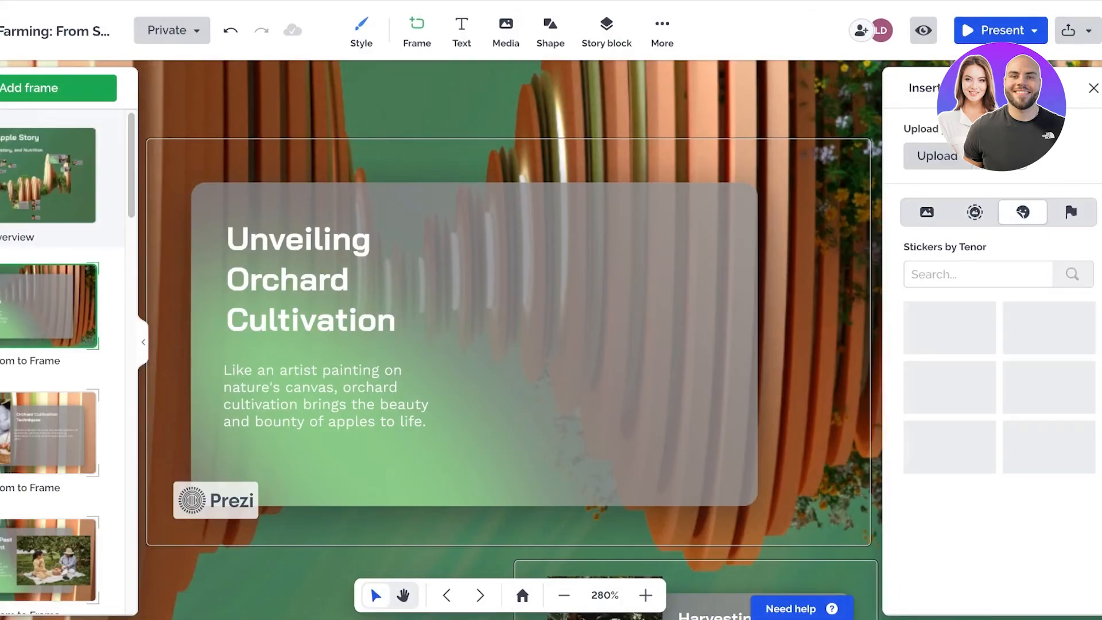
pyautogui.click(1070, 211)
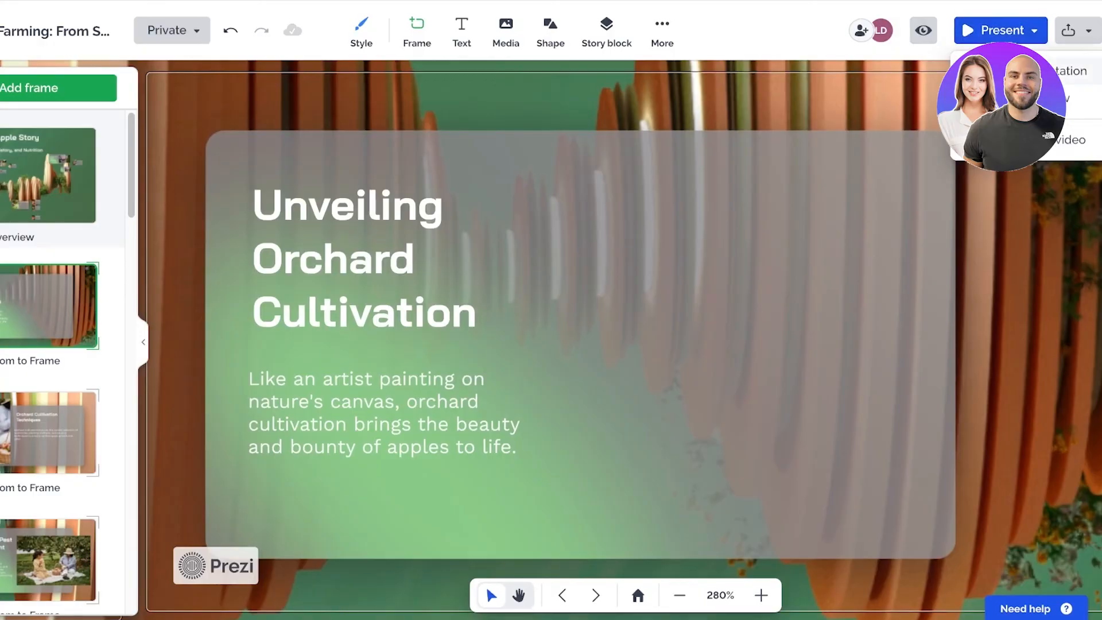
# Step: Show the Present options and choose the remote presenting option gated behind Plus
pyautogui.click(993, 30)
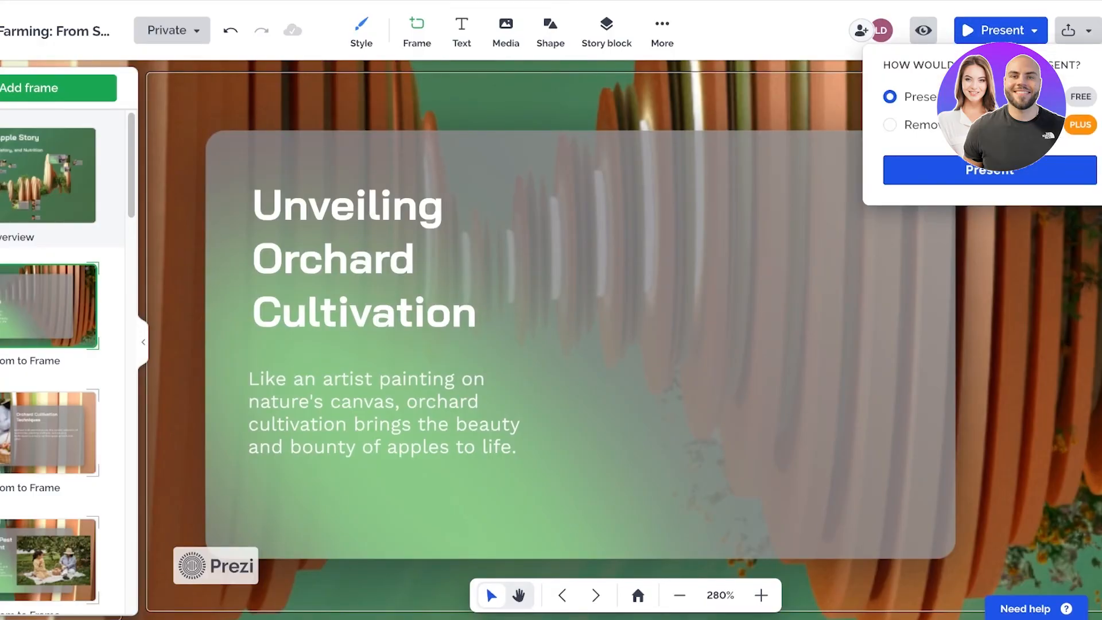
pyautogui.click(988, 170)
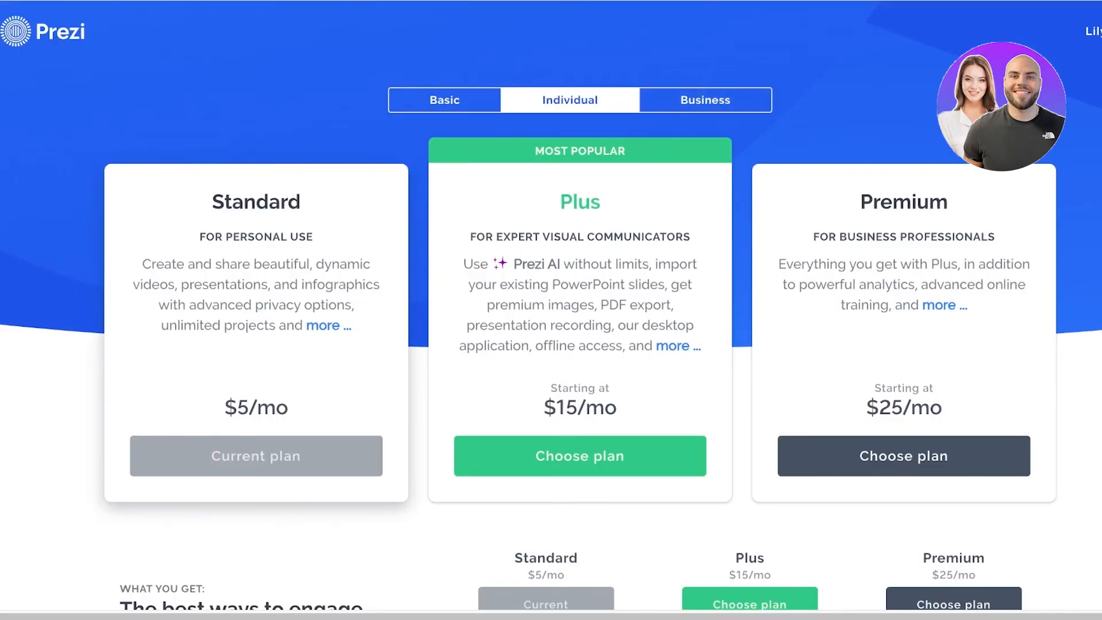
# Step: Scroll down the pricing page's Standard, Plus and Premium feature comparison
pyautogui.scroll(-3)
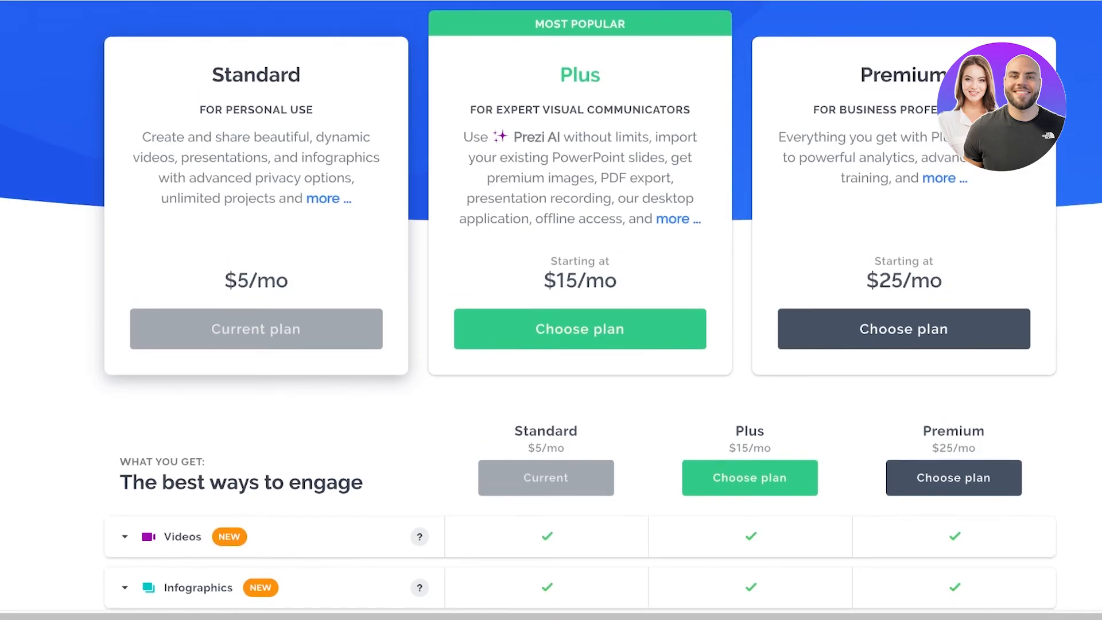
pyautogui.scroll(-3)
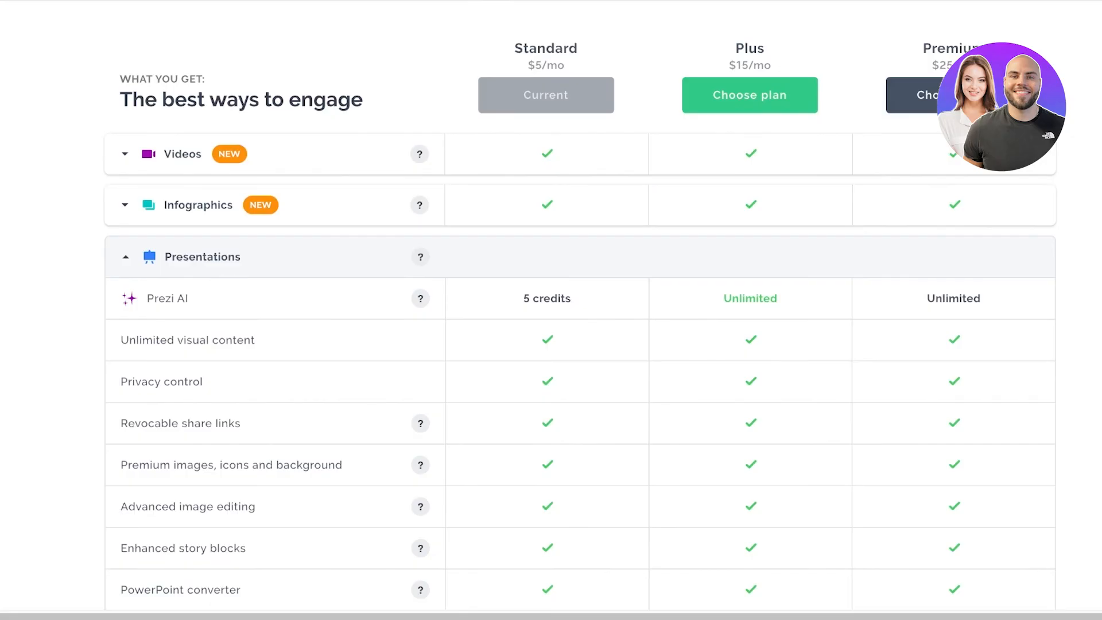
pyautogui.scroll(-3)
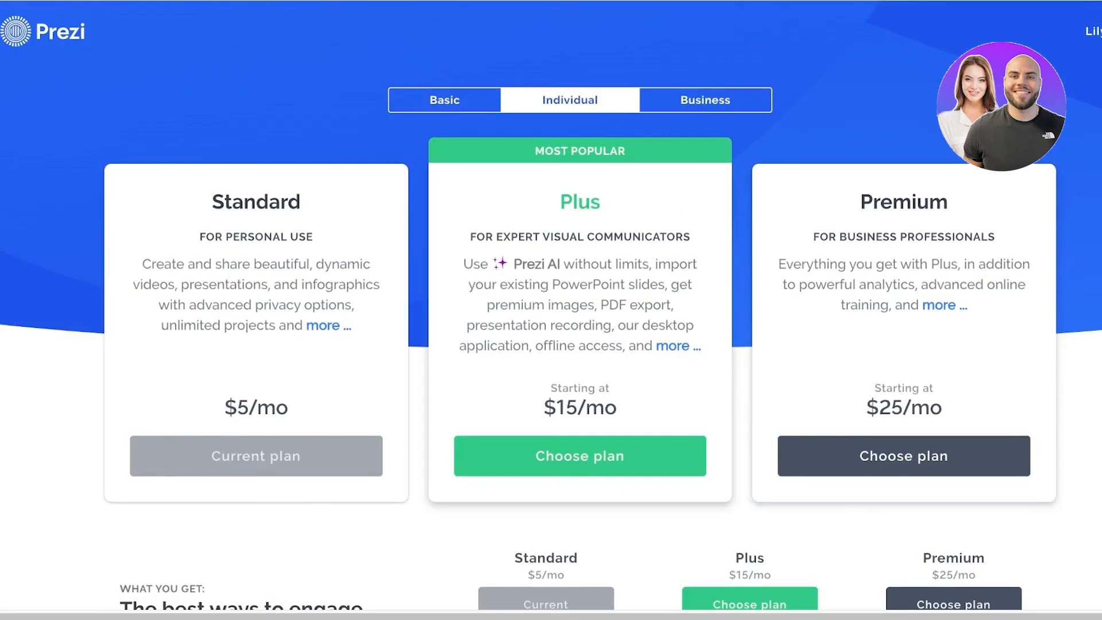
pyautogui.scroll(-3)
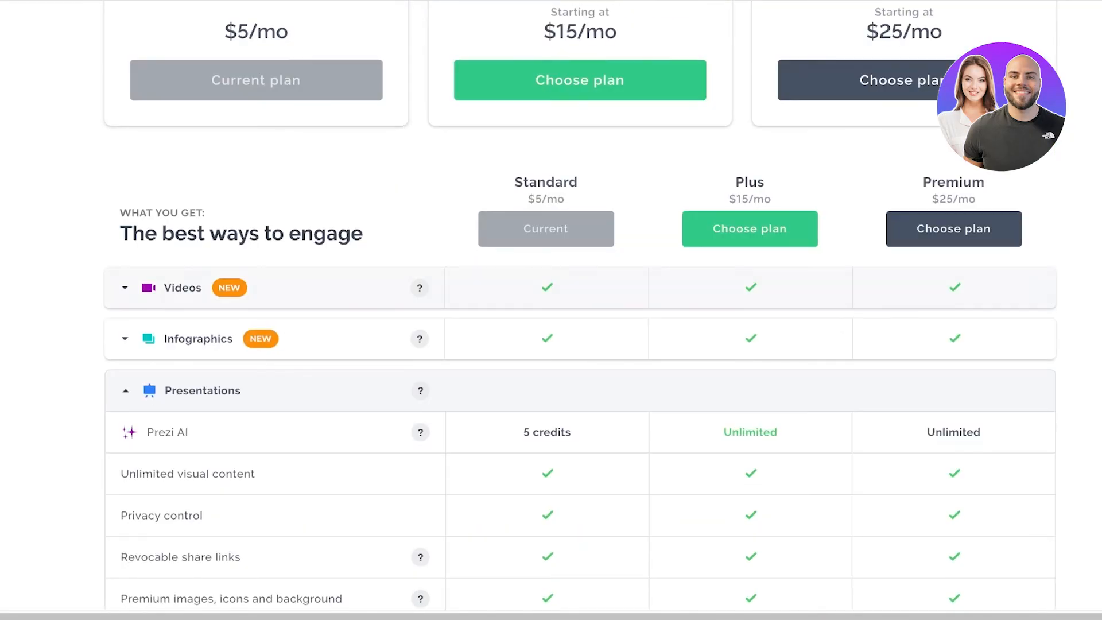
pyautogui.scroll(-3)
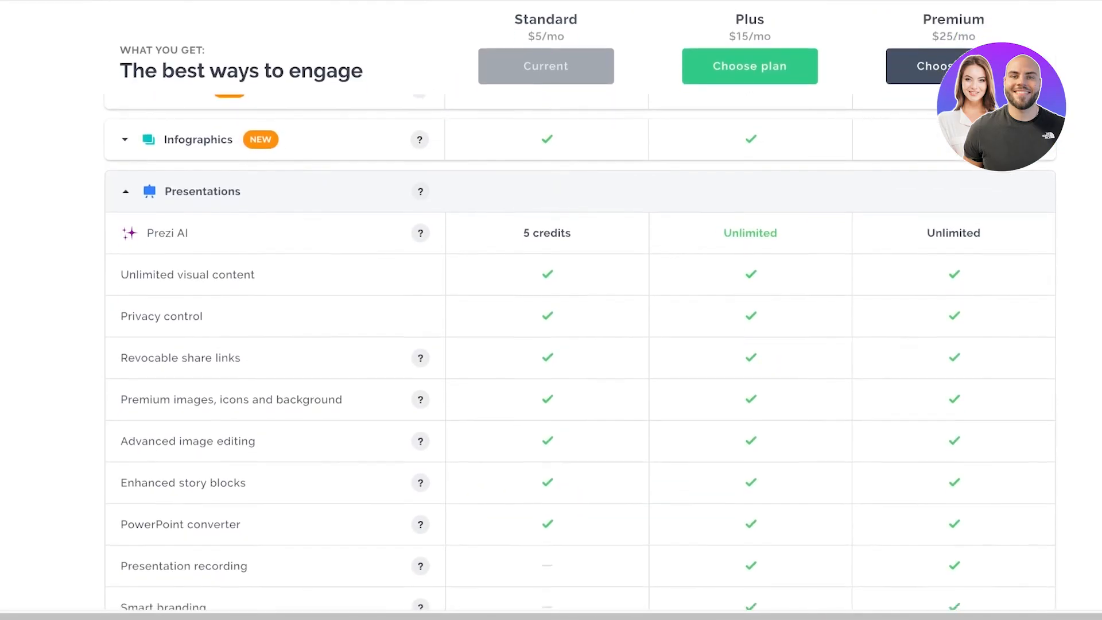
pyautogui.scroll(-3)
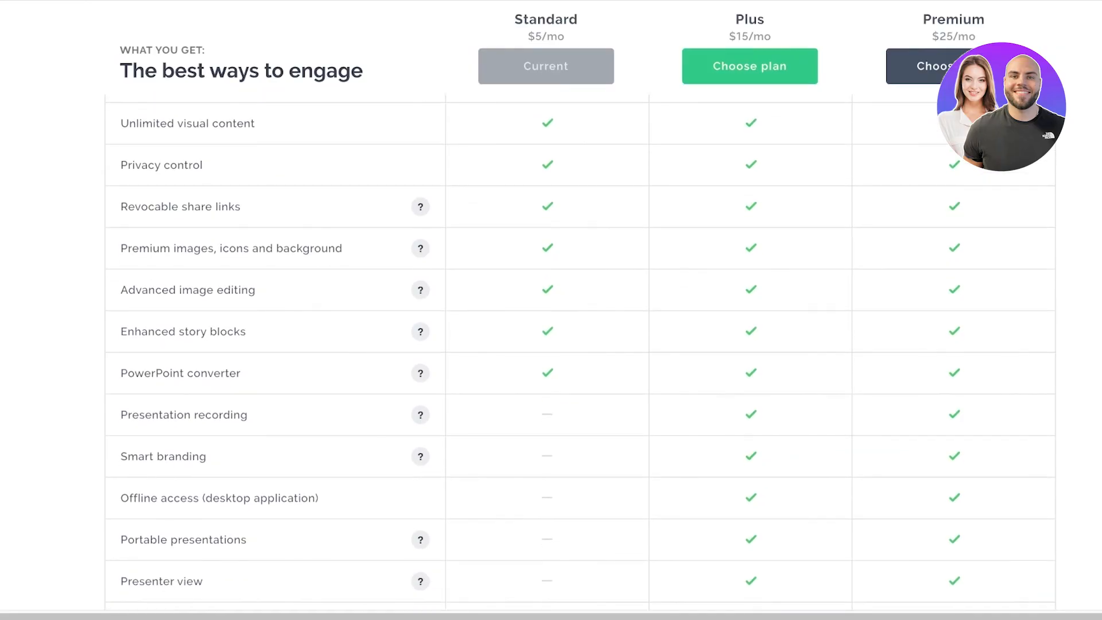
pyautogui.scroll(-3)
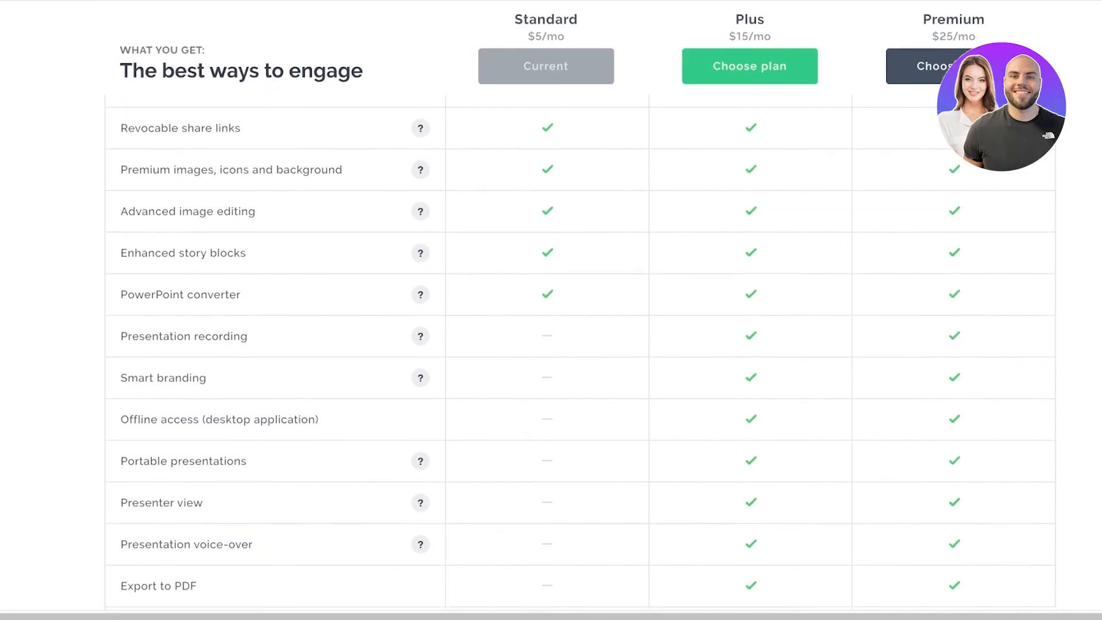
pyautogui.scroll(-3)
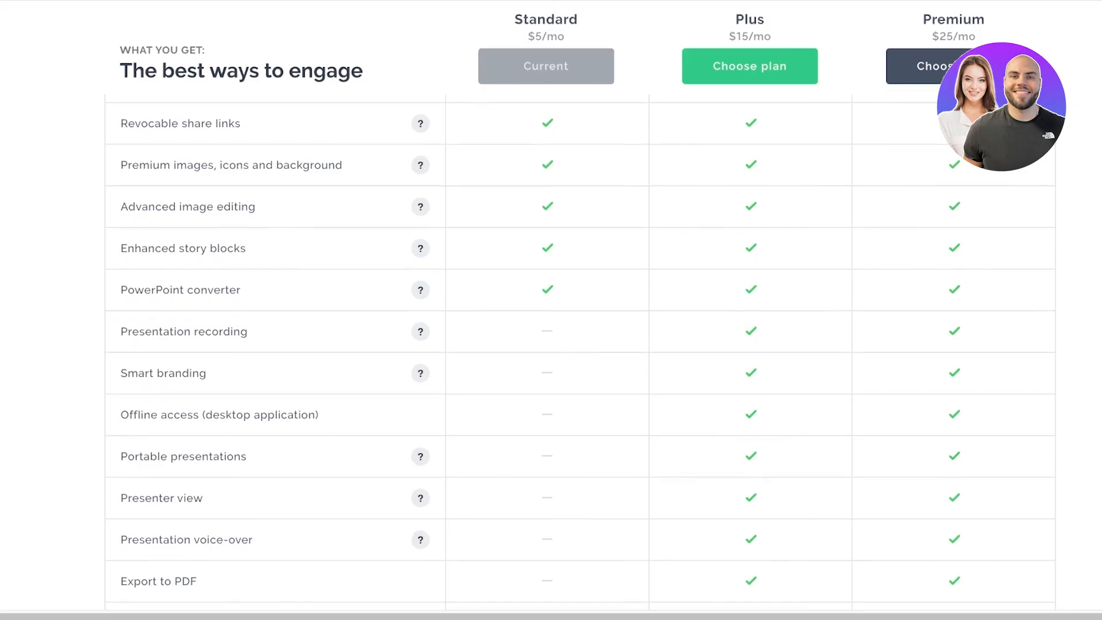
pyautogui.scroll(-3)
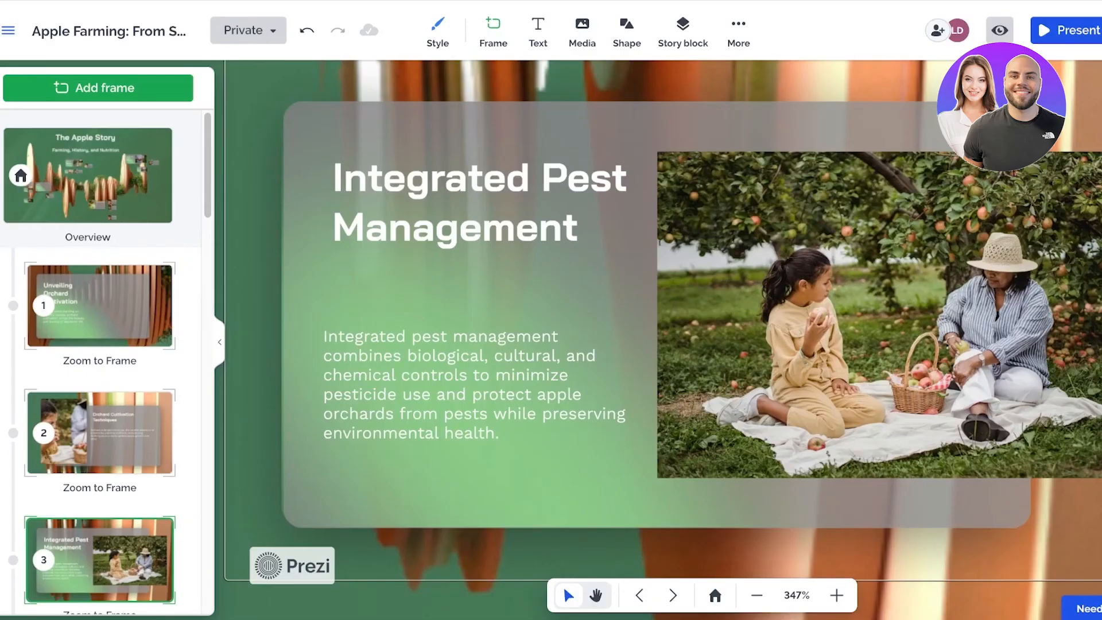
# Step: Return to the dashboard, go to Videos and start recording a new Prezi Video
pyautogui.click(290, 565)
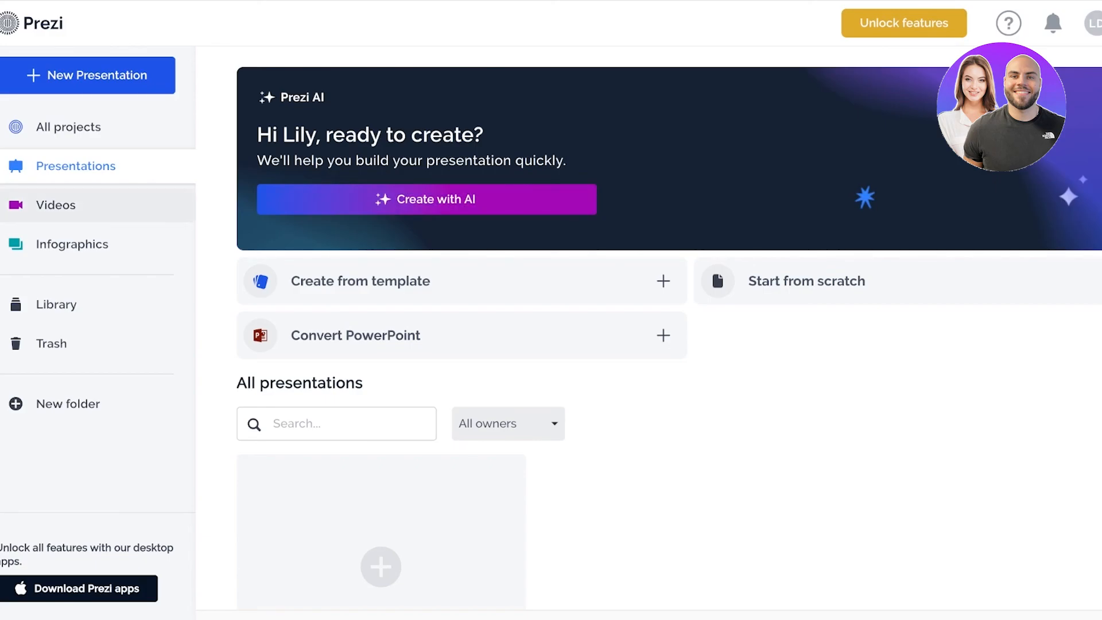
pyautogui.click(56, 204)
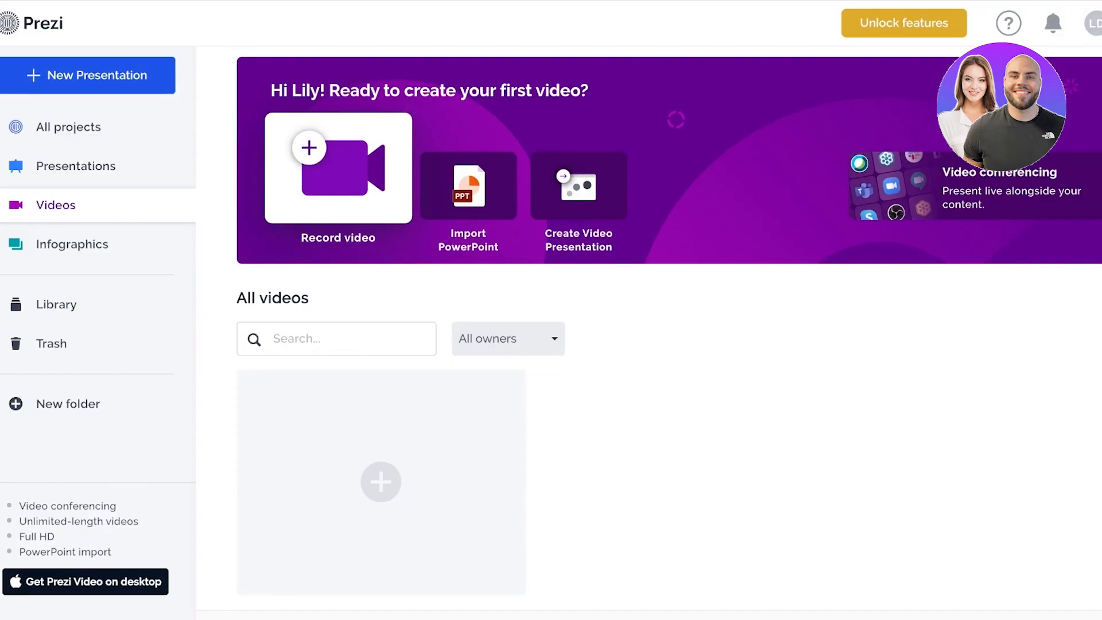
pyautogui.click(337, 169)
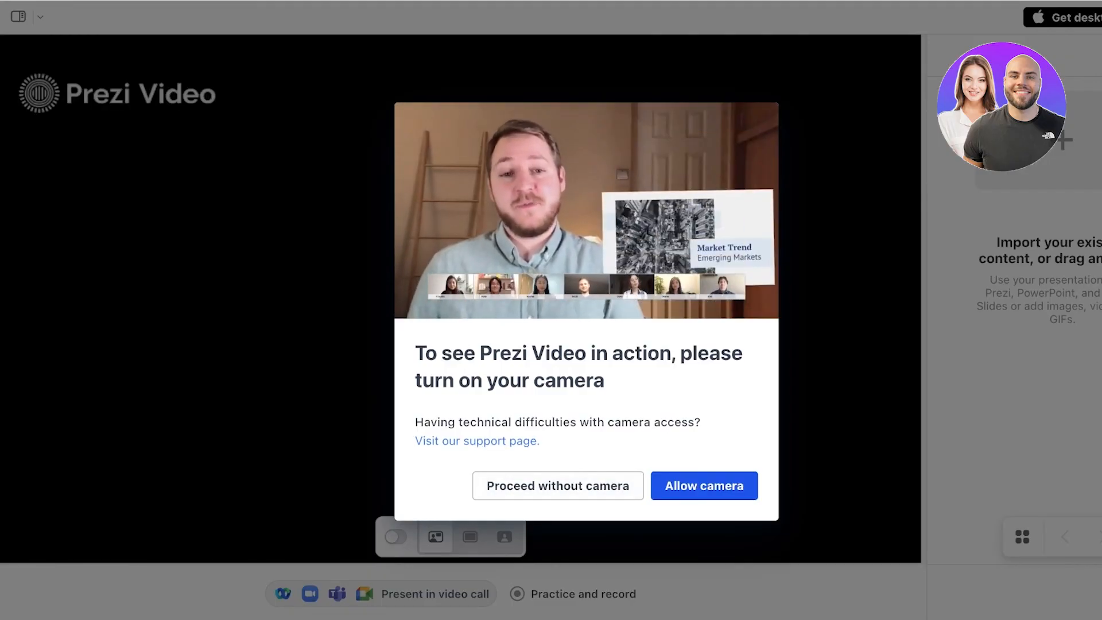
# Step: Enter the studio without a camera, then close it back to the Videos dashboard
pyautogui.click(558, 484)
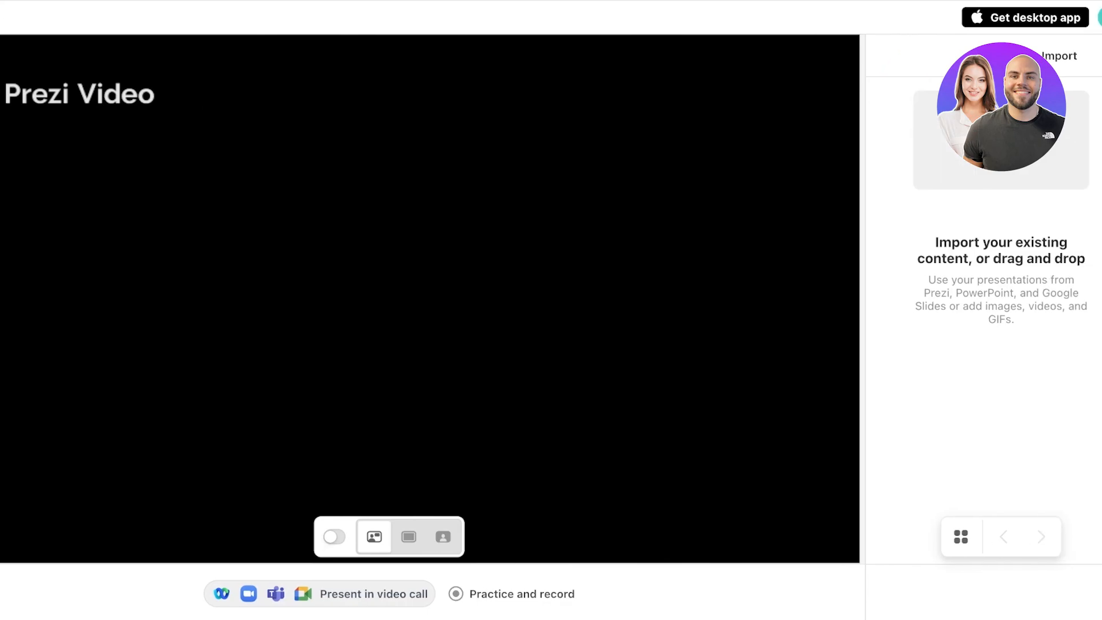
pyautogui.click(335, 537)
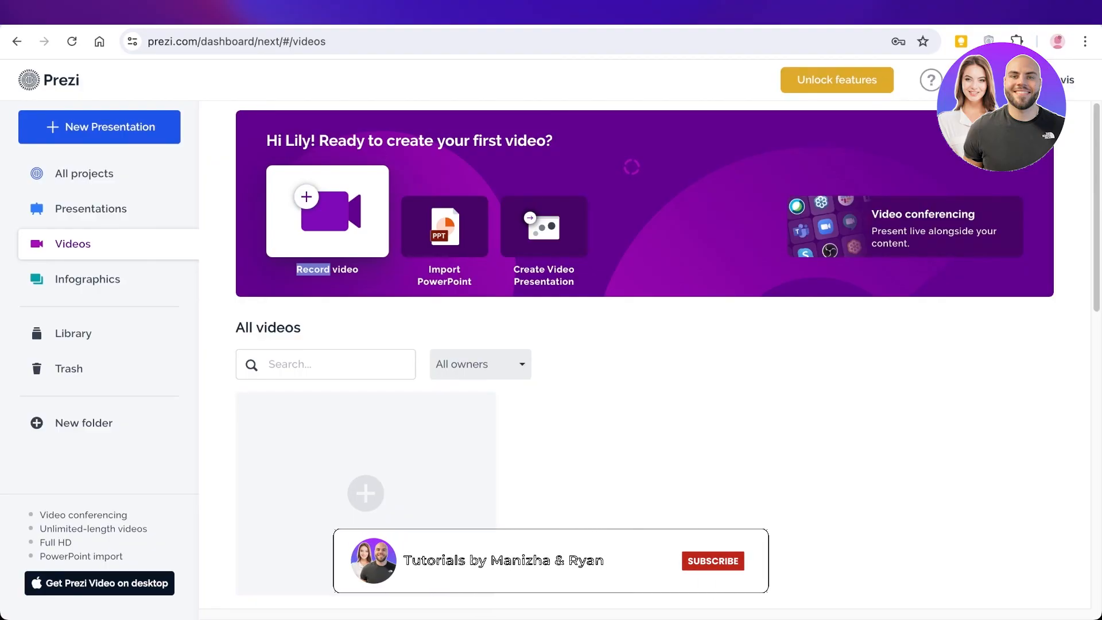
pyautogui.click(712, 562)
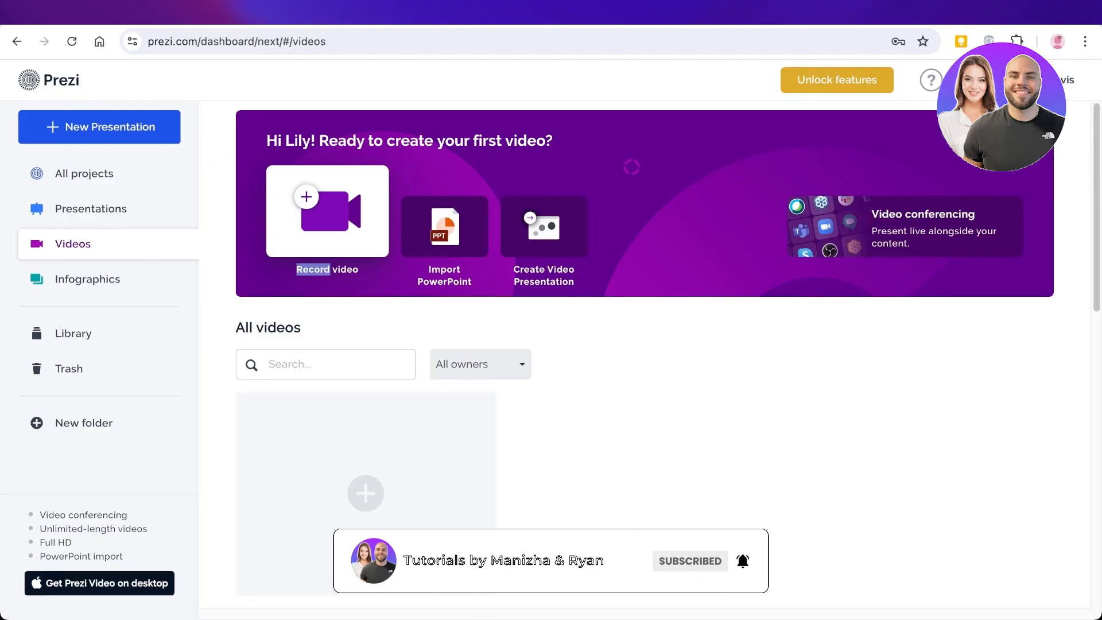